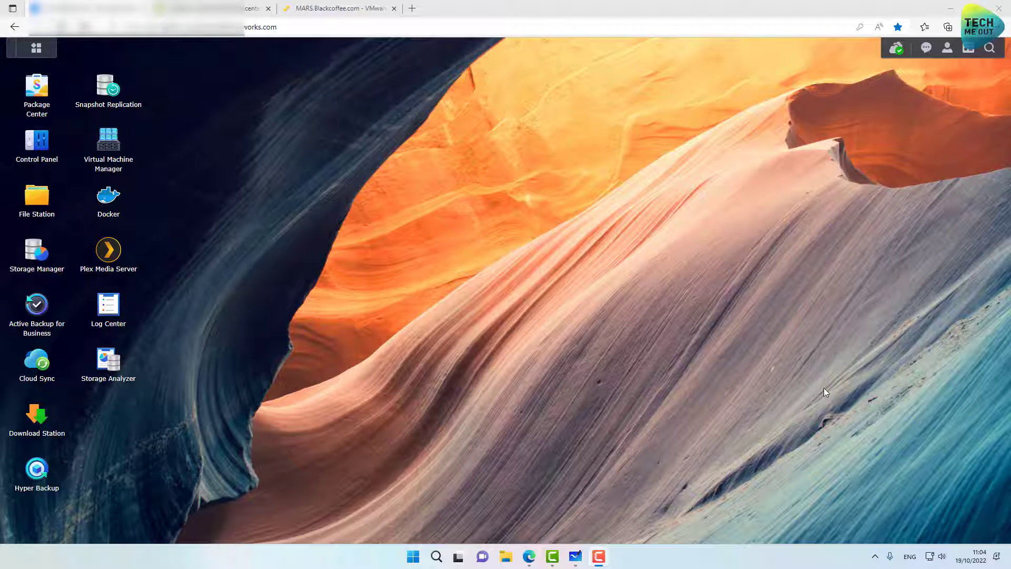
mouse_move(767, 337)
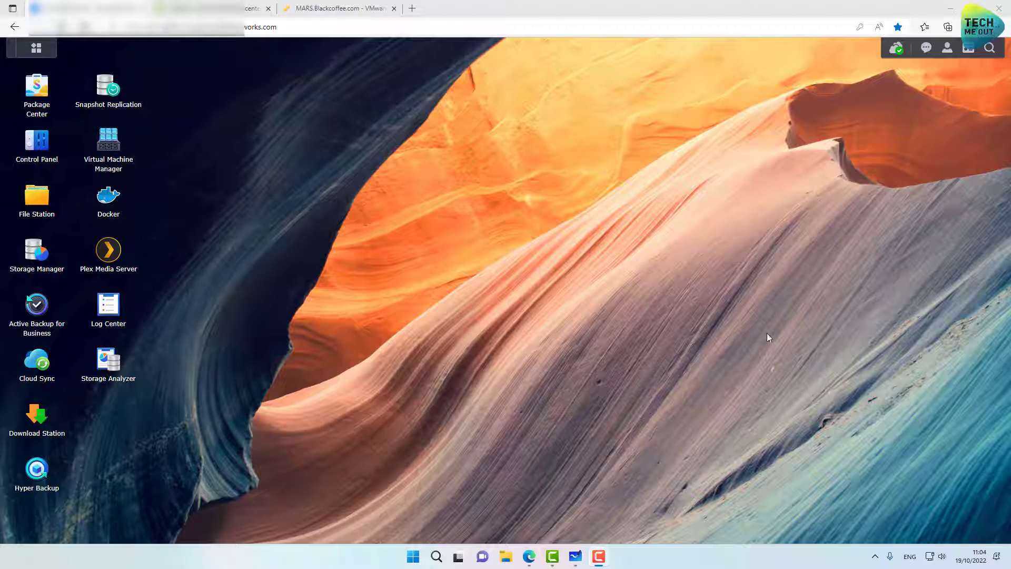
mouse_move(437, 196)
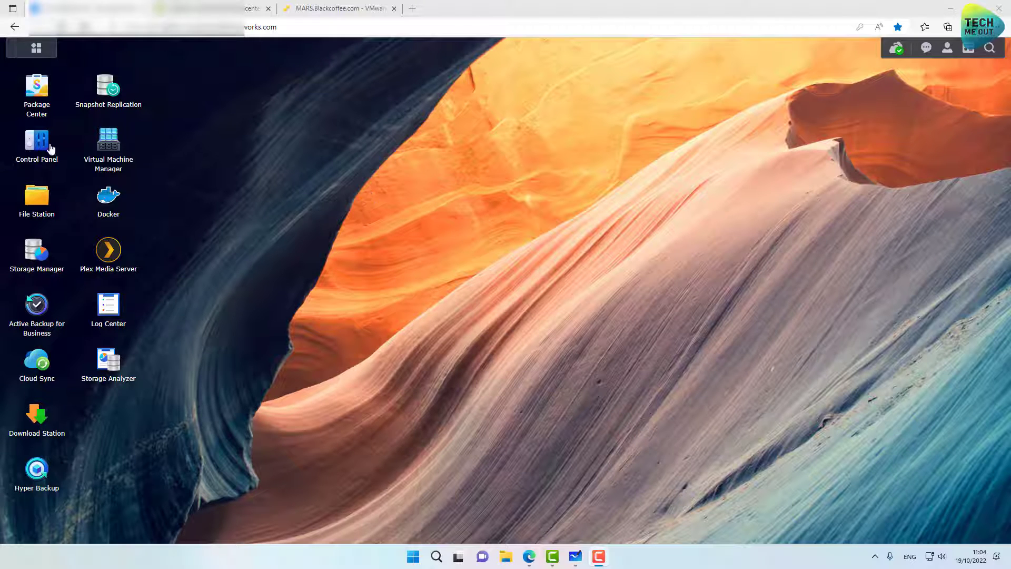
Navigate to the NFS service settings under Control Panel > File Services
click(36, 140)
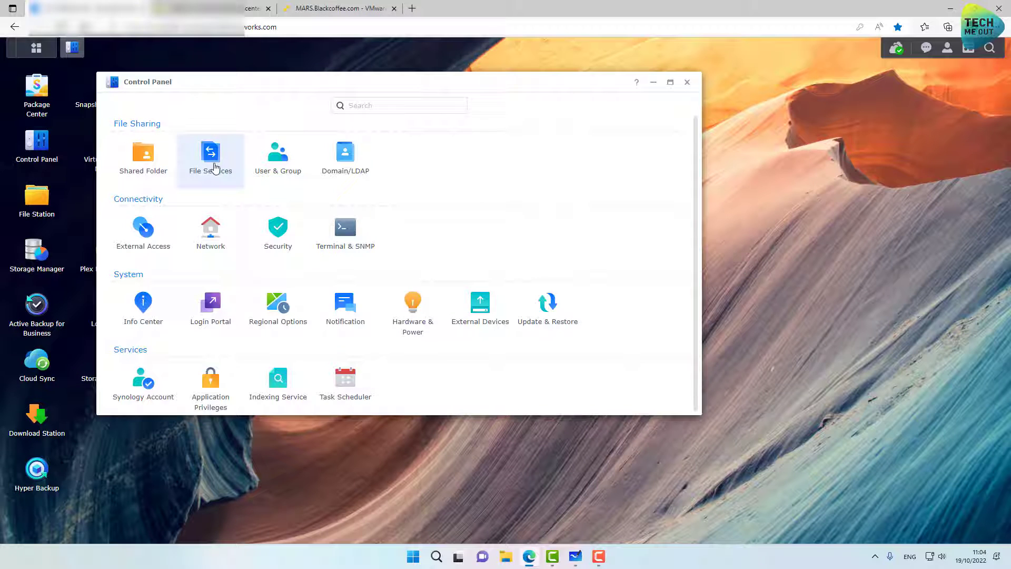
click(210, 154)
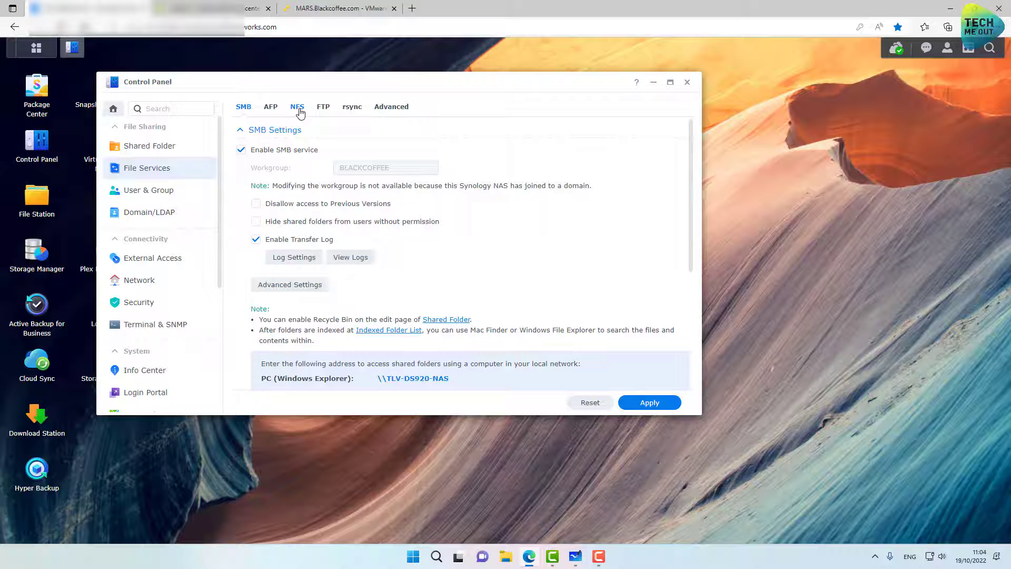
click(297, 106)
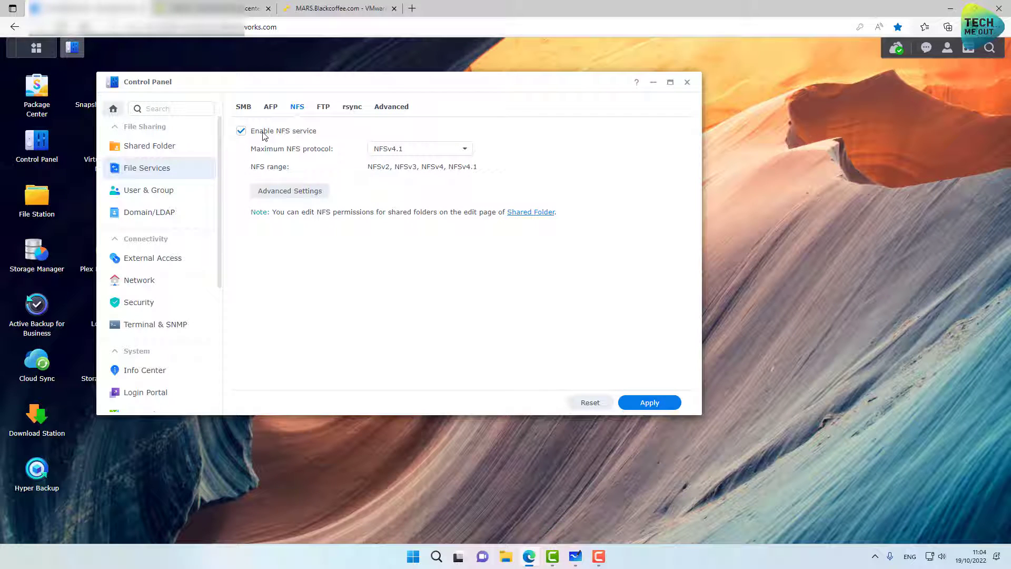
mouse_move(327, 153)
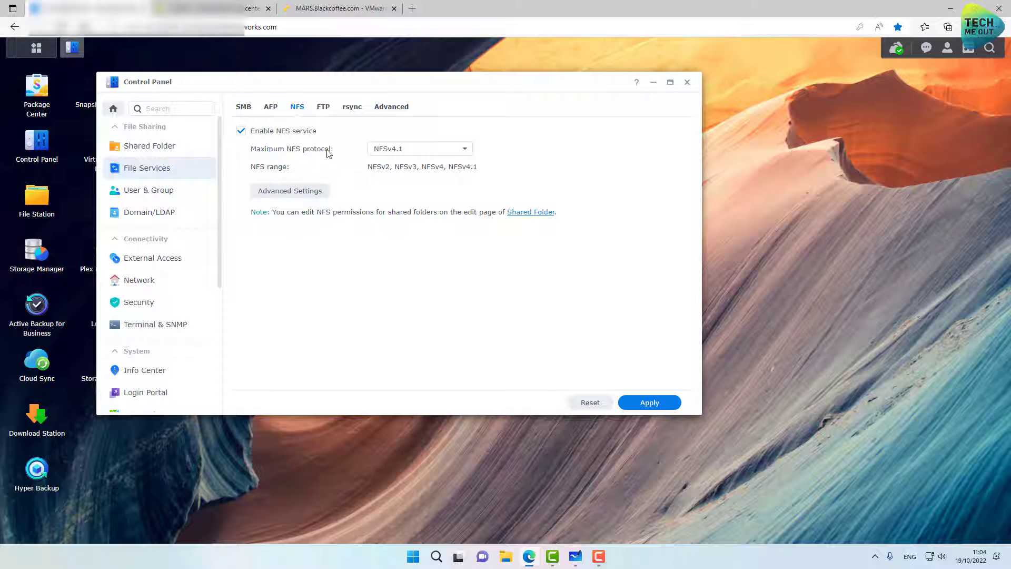
Set the maximum NFS protocol to NFSv4.1 and apply the service settings
click(419, 148)
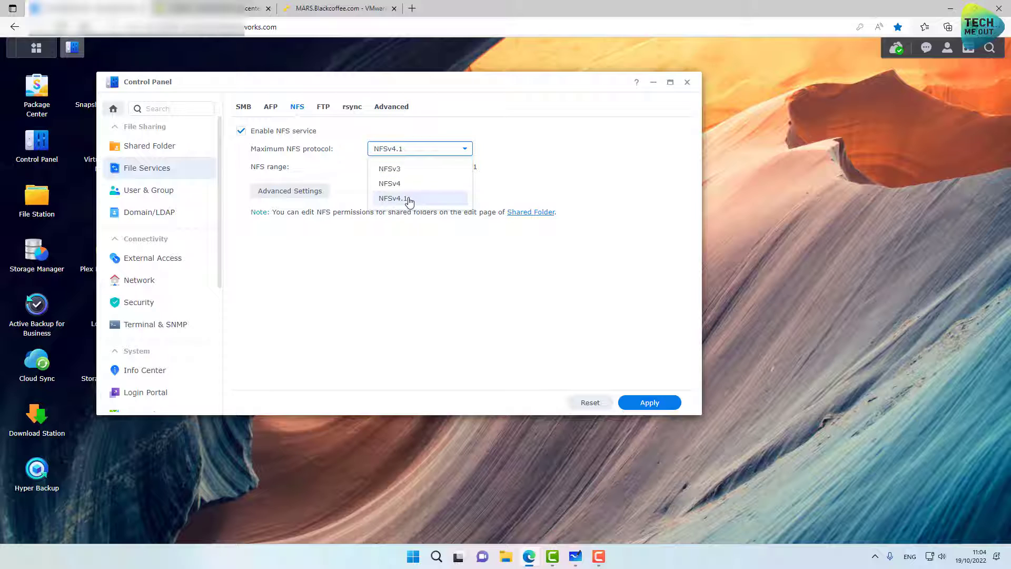
click(394, 198)
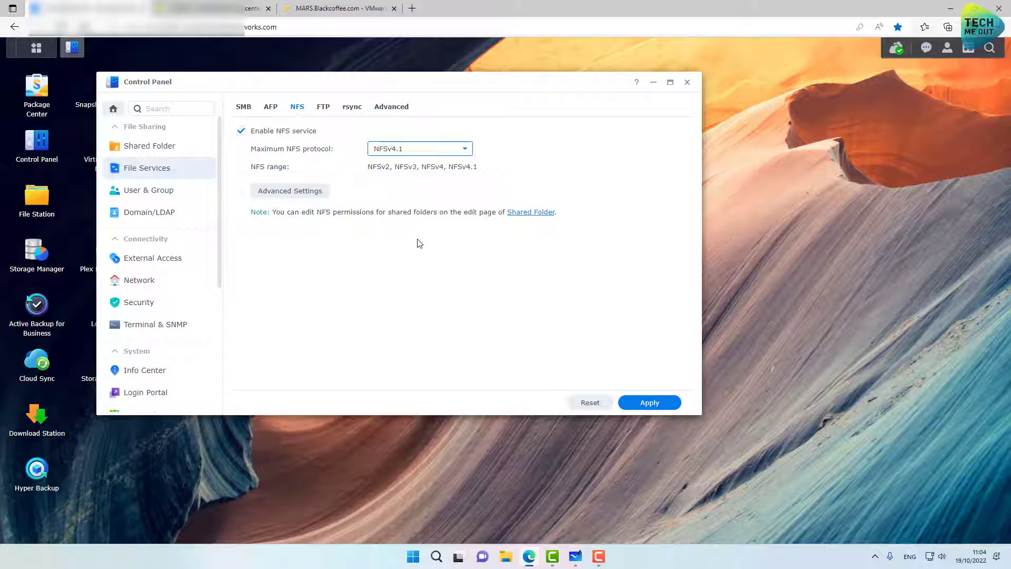
mouse_move(384, 174)
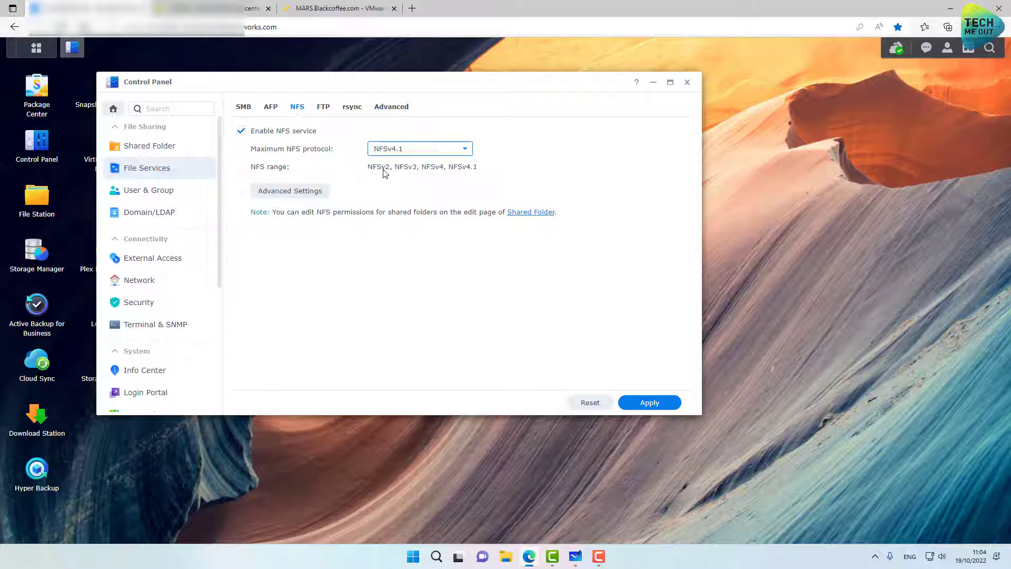
mouse_move(523, 190)
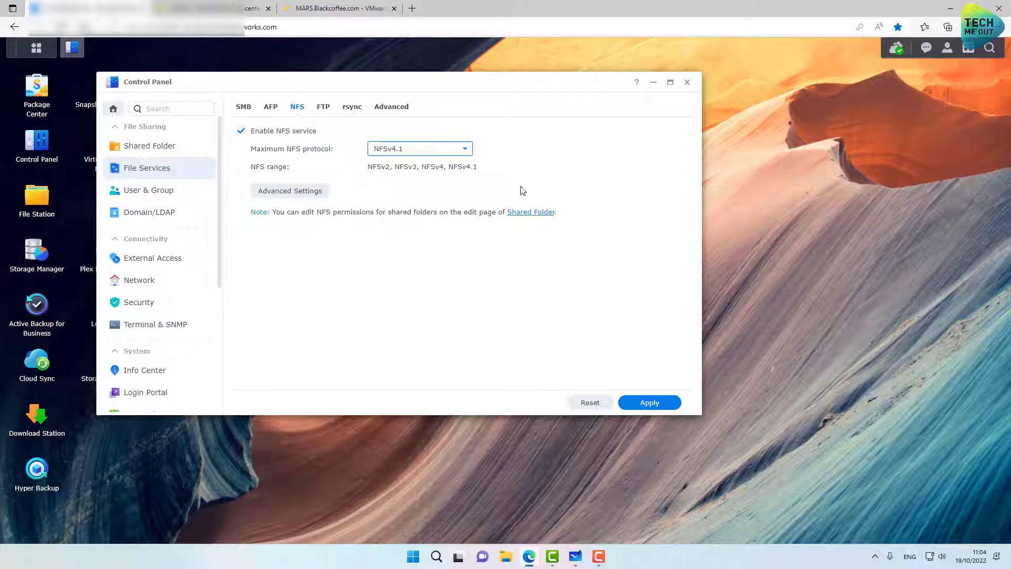
mouse_move(613, 334)
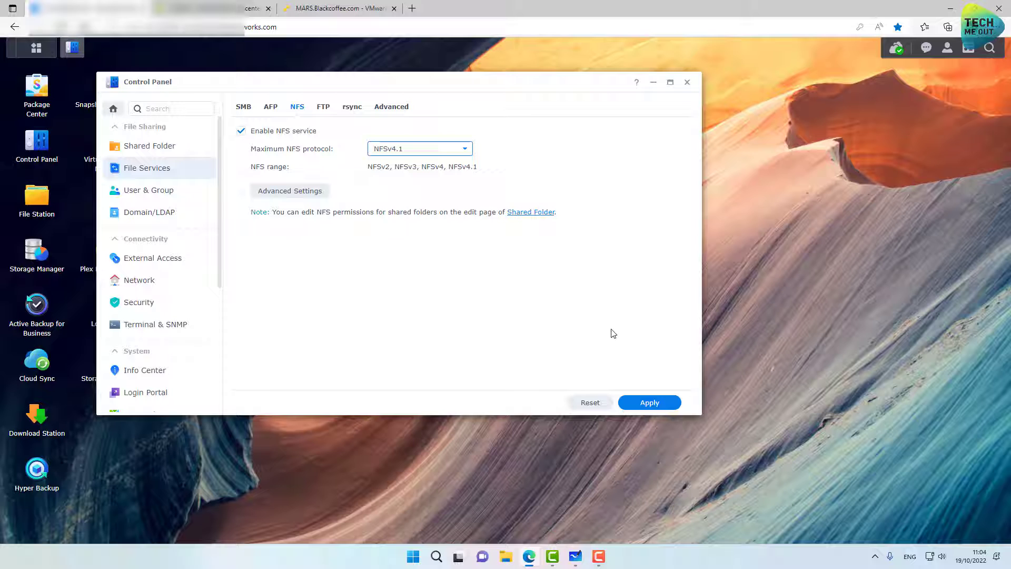
click(649, 402)
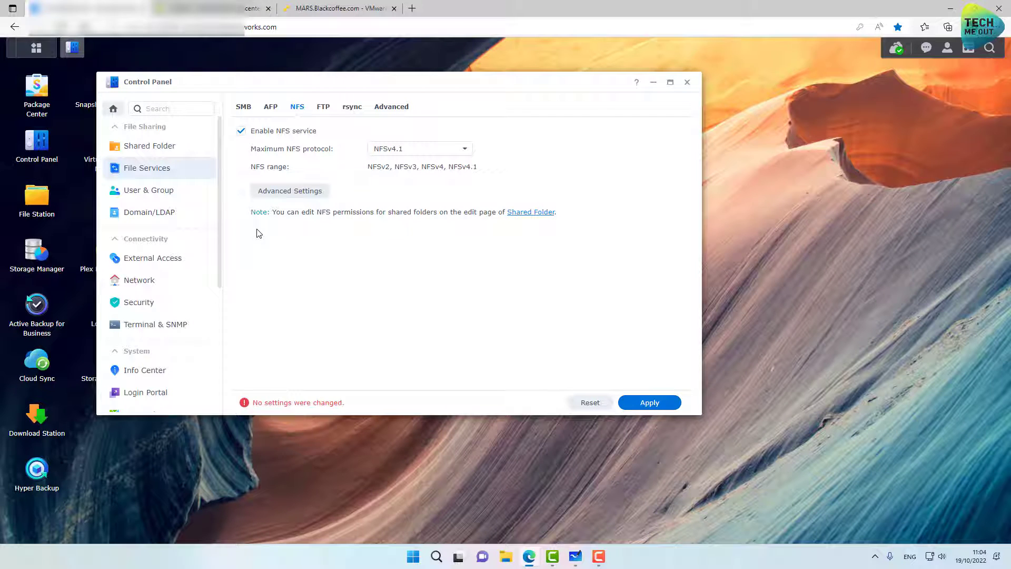
Start a new shared folder named NFS from the Shared Folder list
click(149, 145)
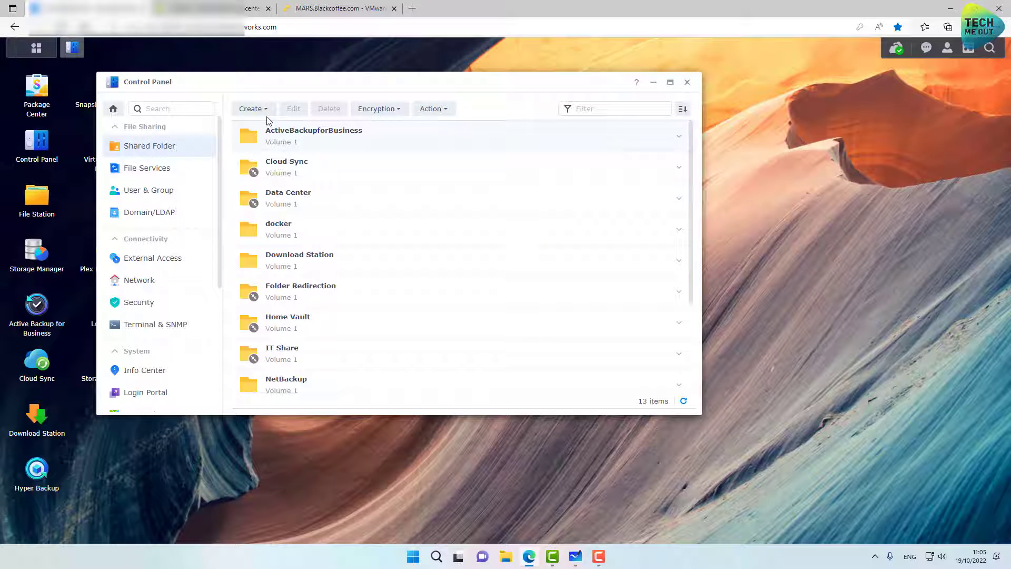
click(251, 109)
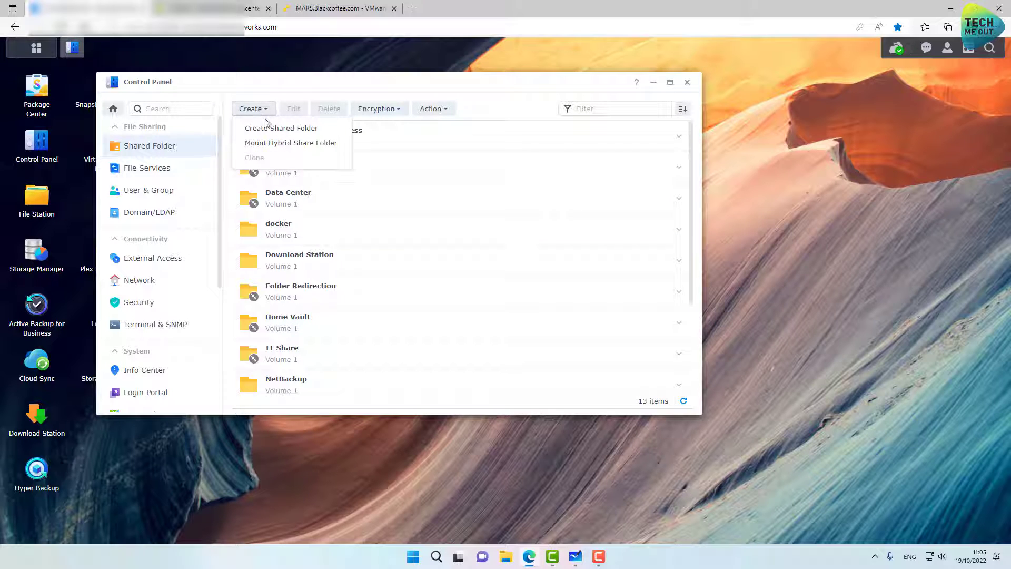
mouse_move(281, 128)
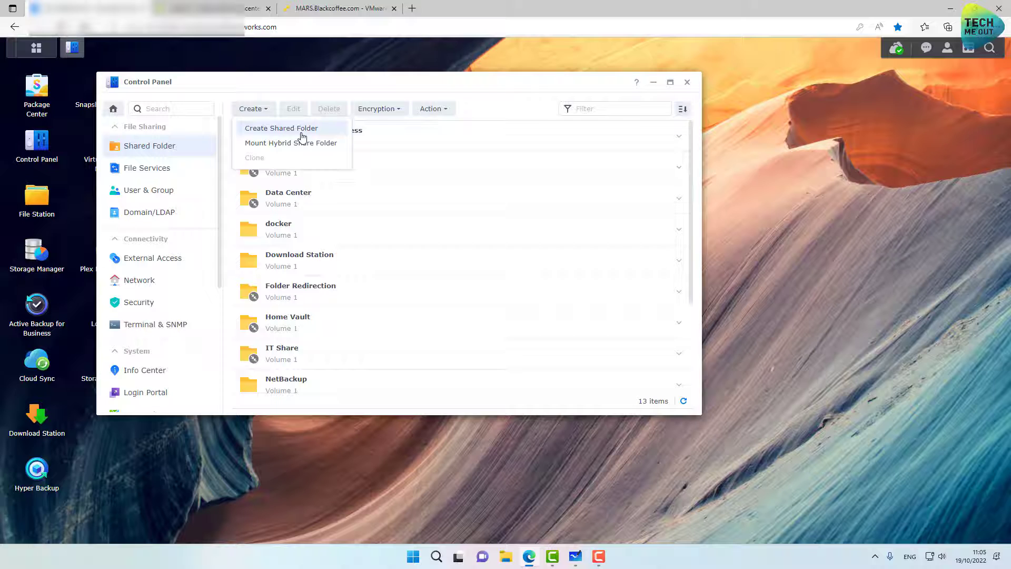
click(281, 127)
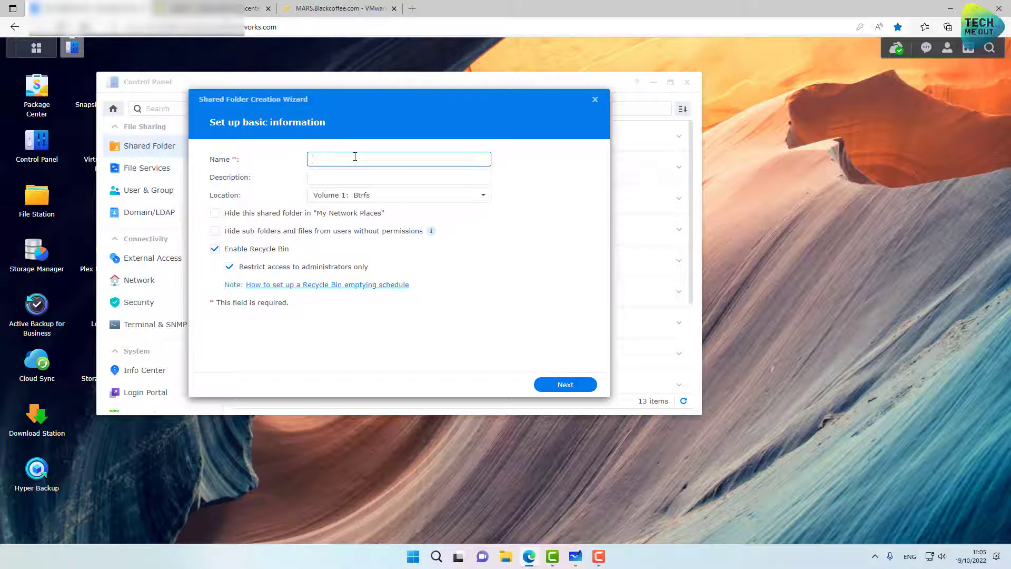
text(NFS)
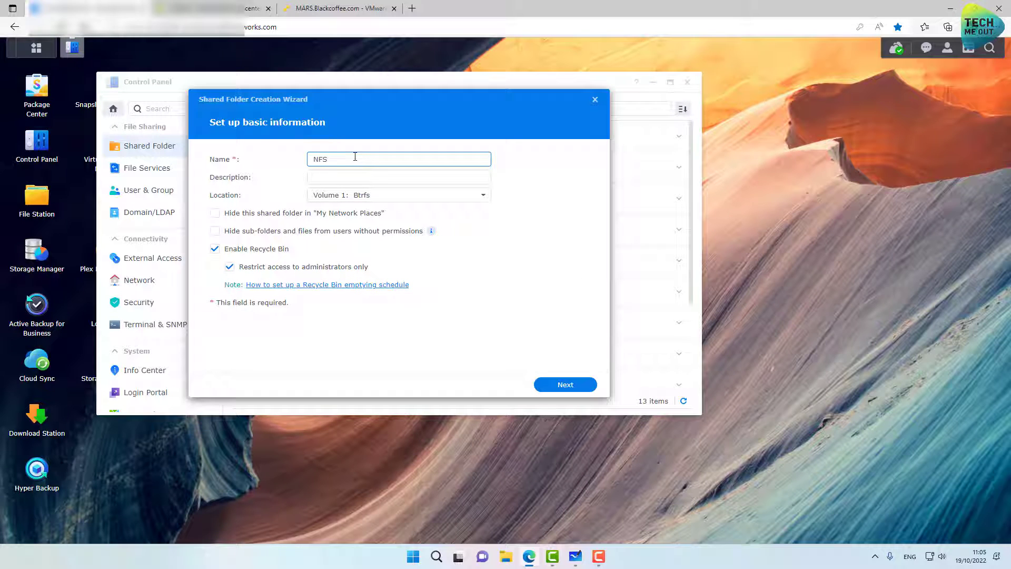
Accept defaults through Encryption, Advanced and Confirm settings to create the folder on Volume 1
click(564, 384)
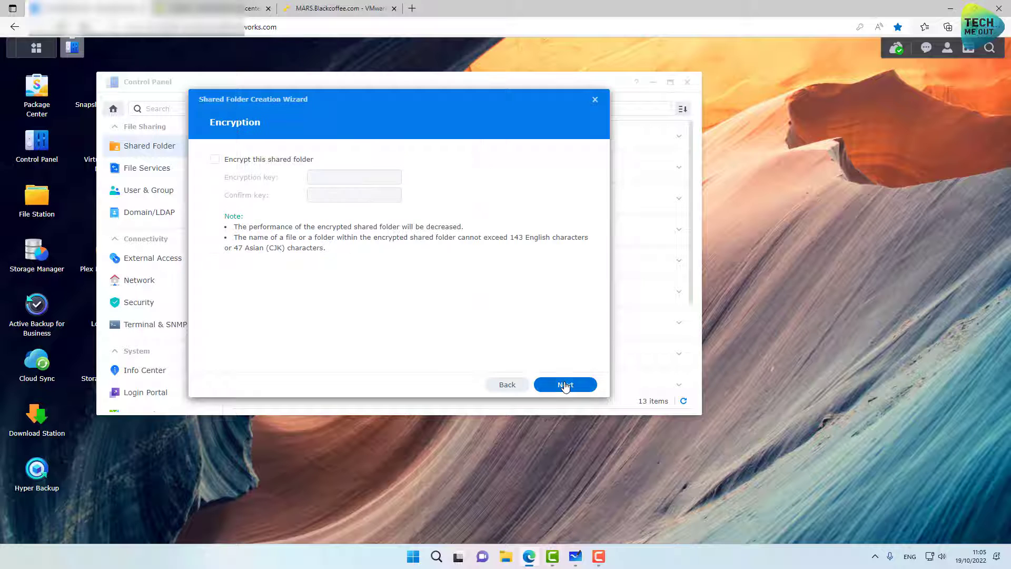
click(565, 384)
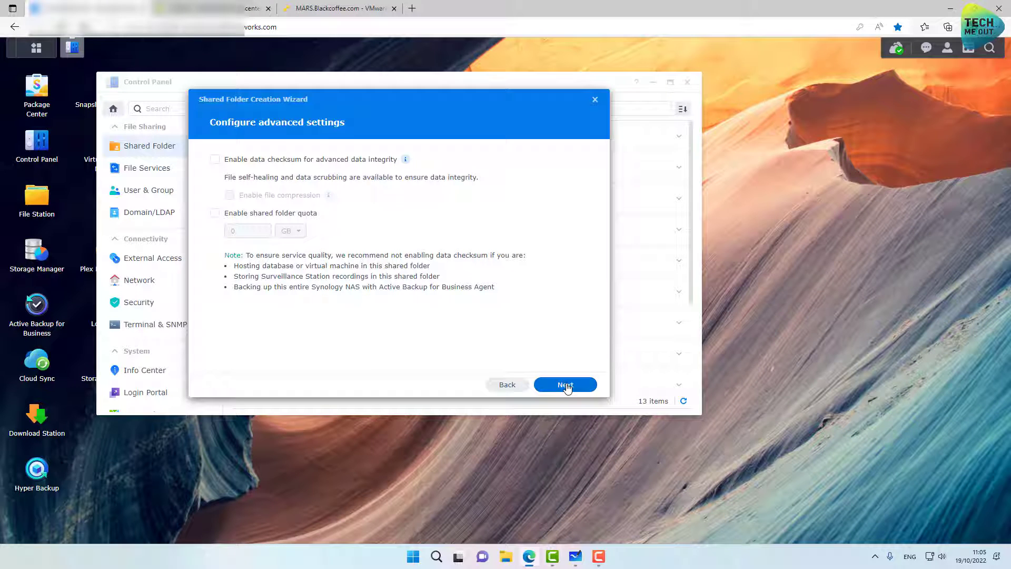
click(565, 385)
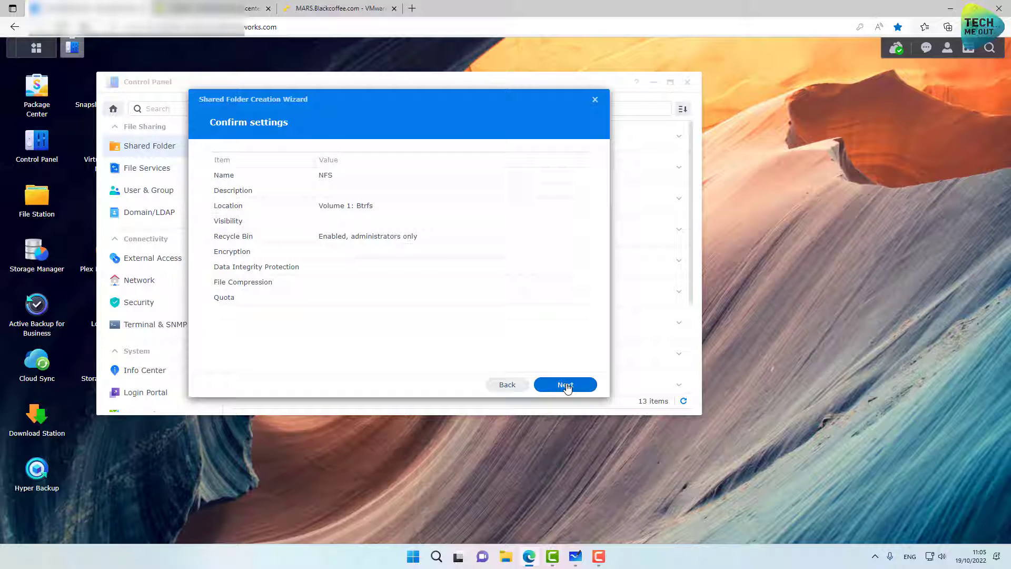
click(565, 385)
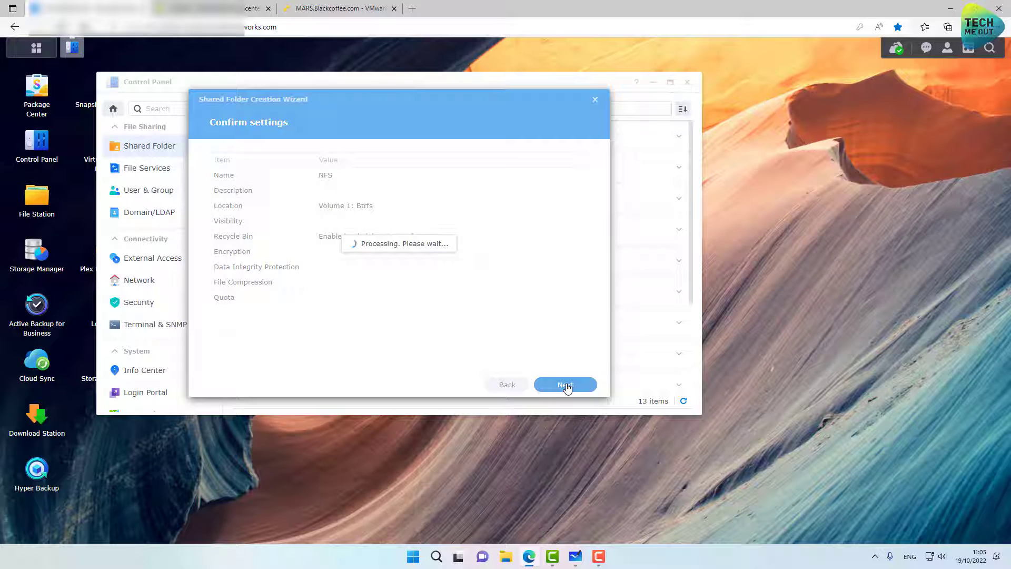
click(565, 385)
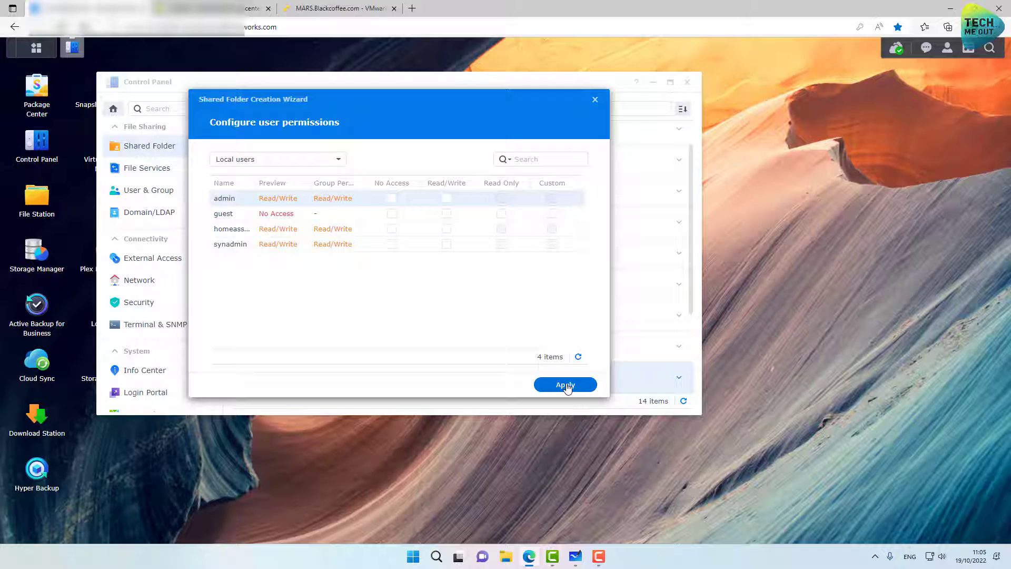
Accept default user permissions, then edit the NFS folder and view its NFS Permissions
click(566, 384)
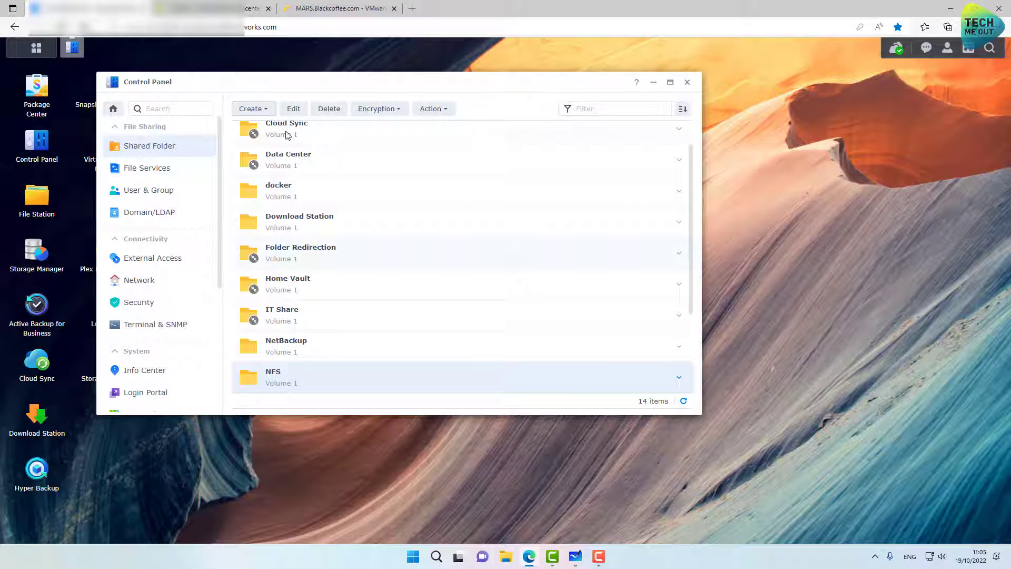
click(292, 109)
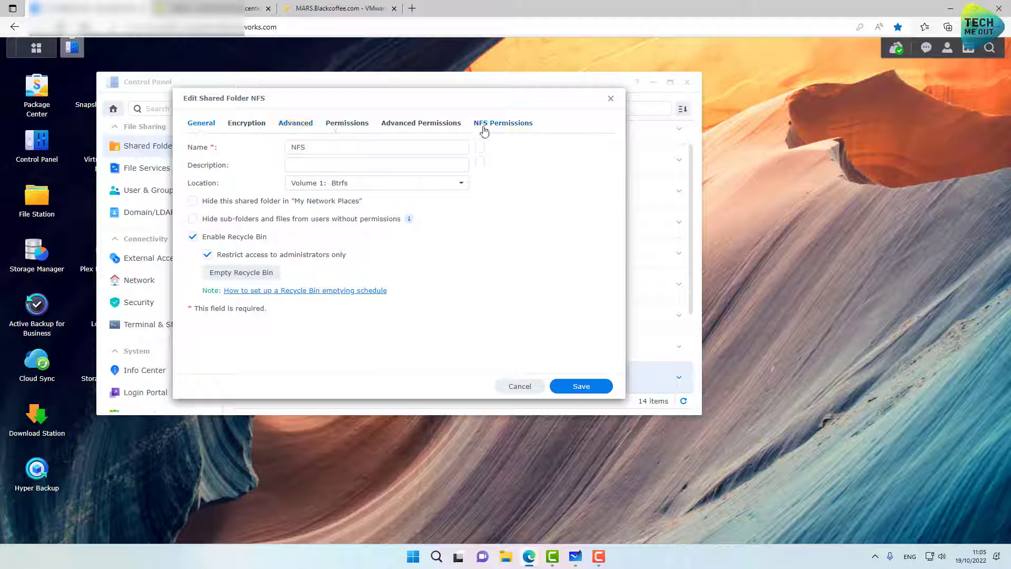
click(503, 123)
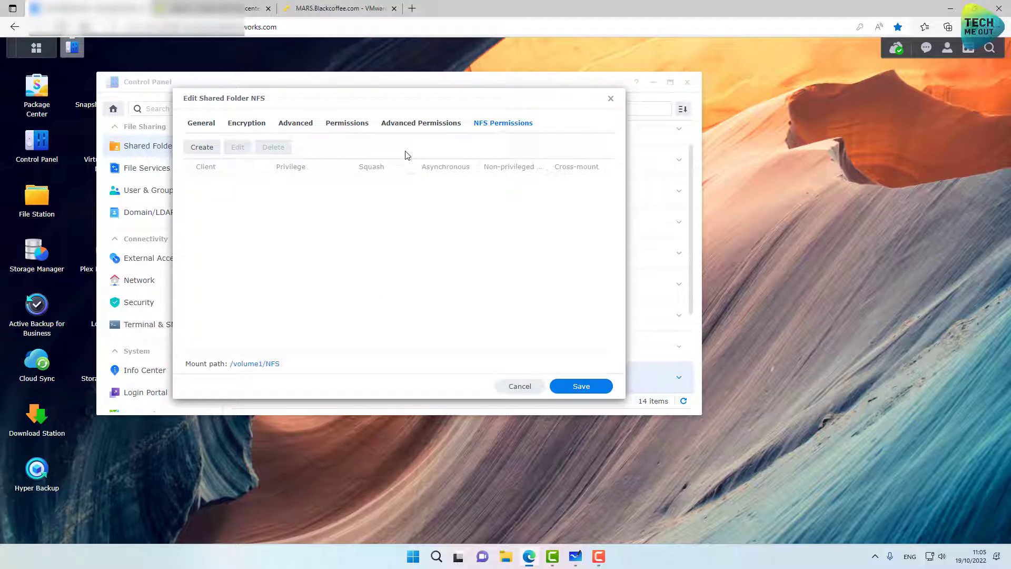
Add an NFS rule with client 192.168.1.0/24, Read/Write privilege and no squash mapping
click(202, 146)
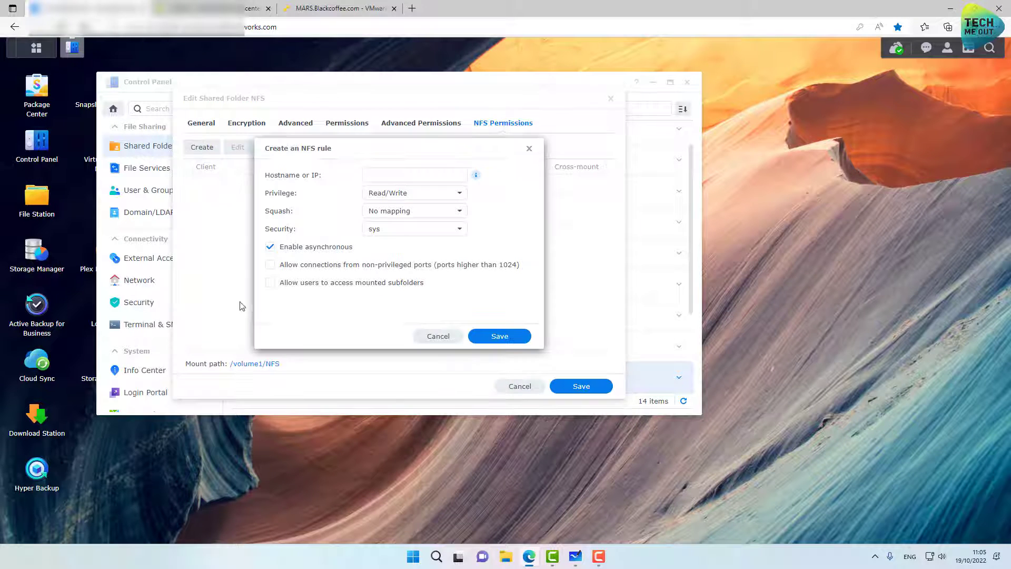
mouse_move(279, 293)
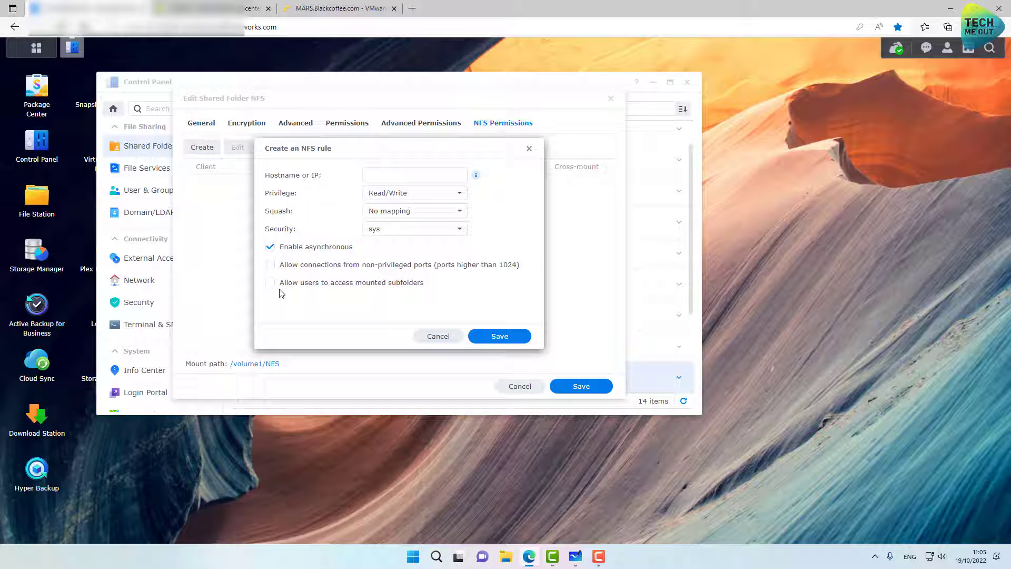
mouse_move(480, 199)
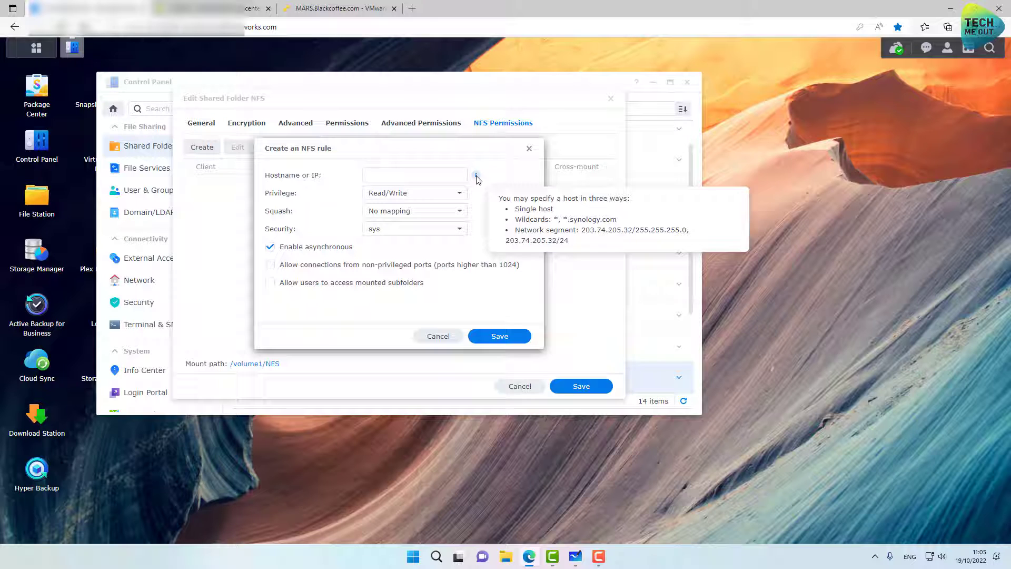
click(415, 175)
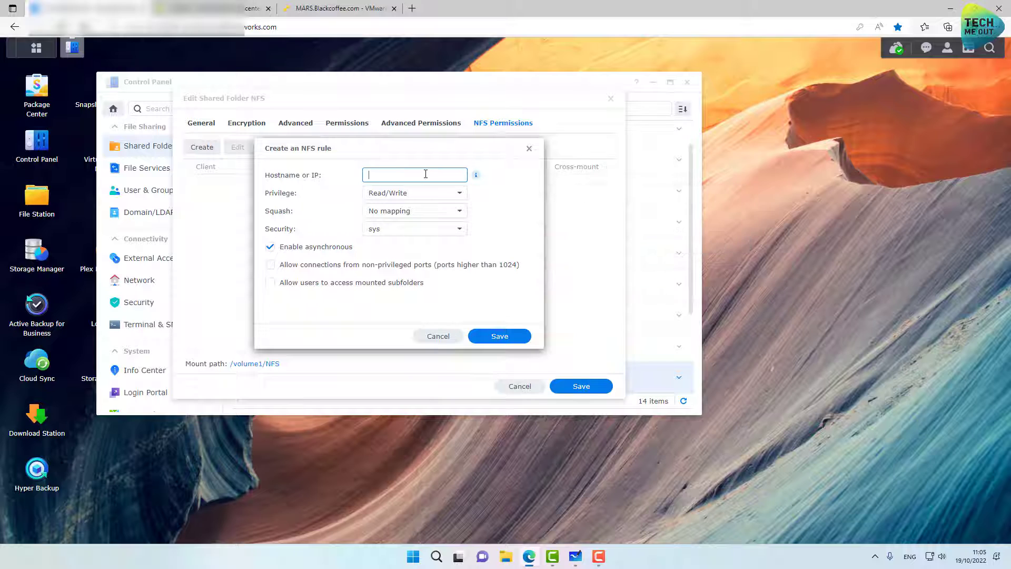
text(192)
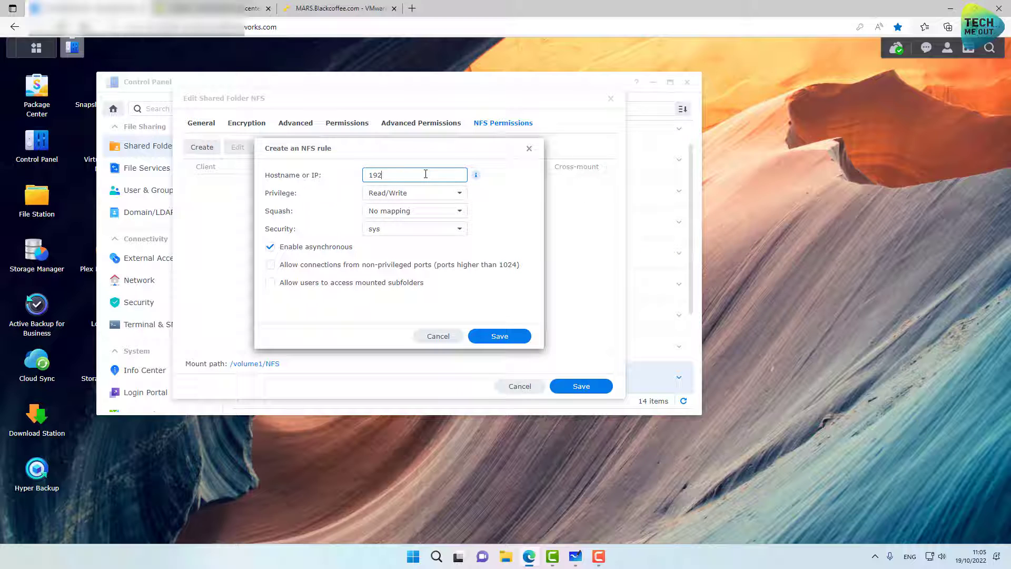
text(.168.)
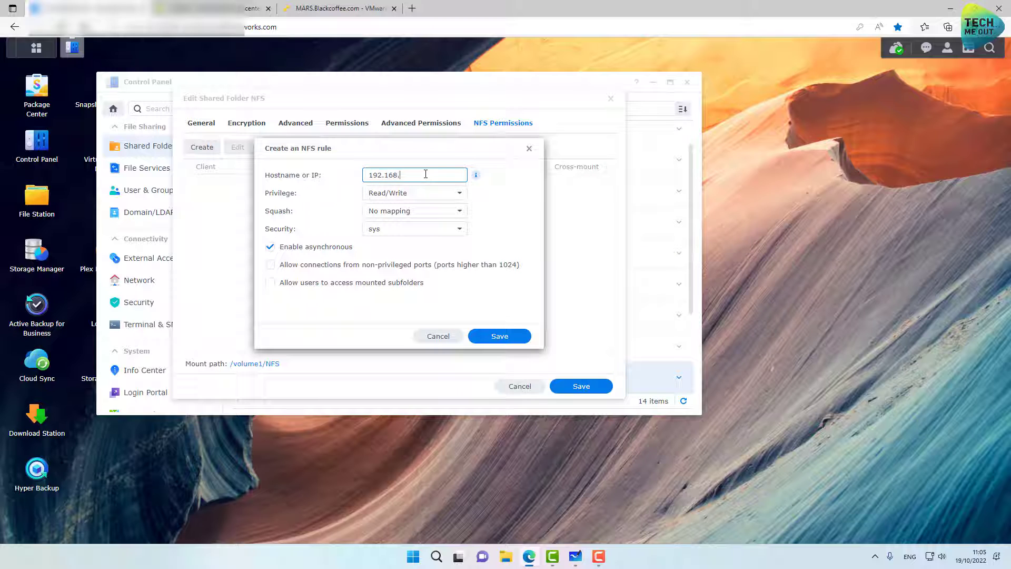
text(1)
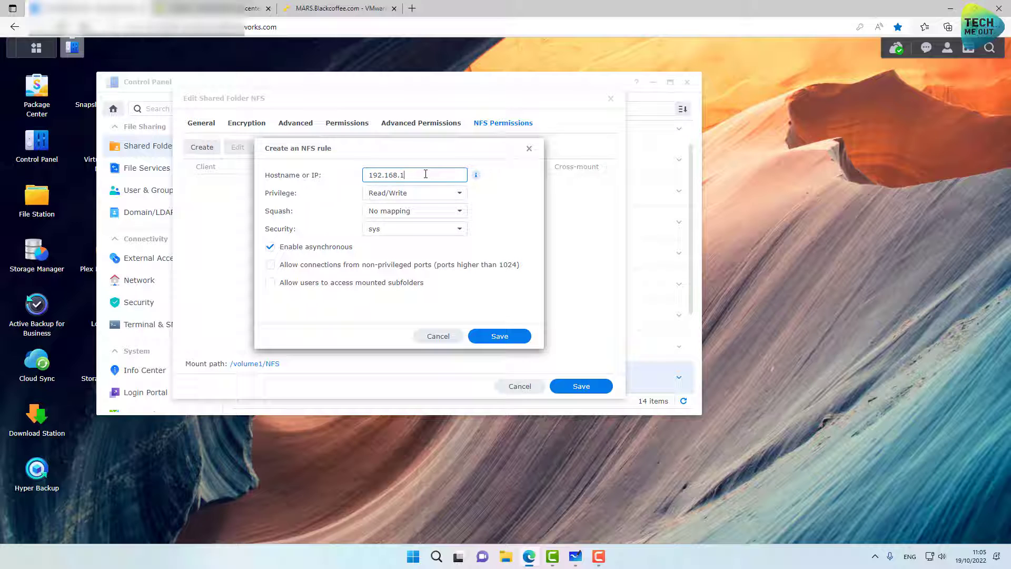
text(.0/24)
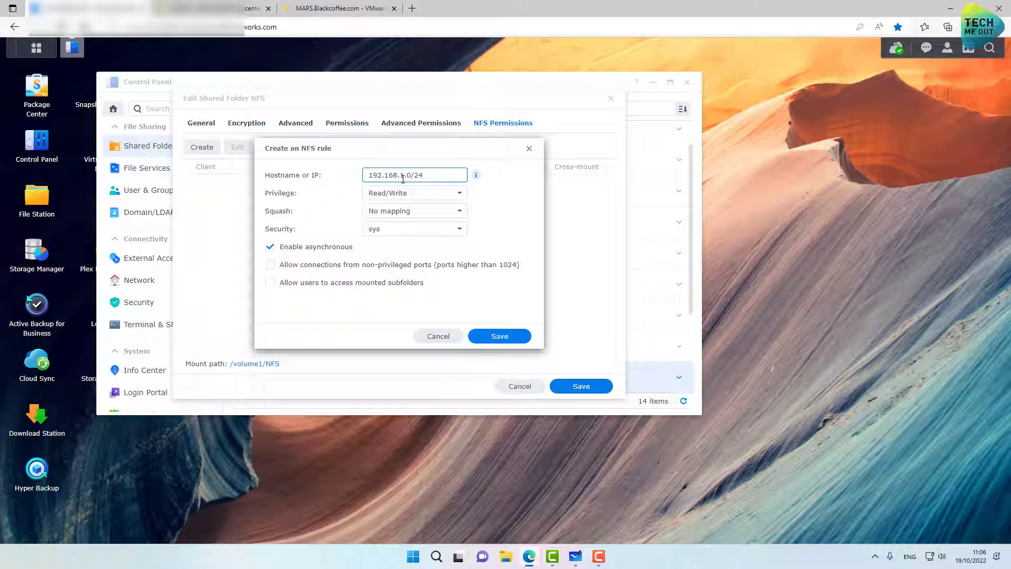
Save the 192.168.1.0/24 read/write rule and apply it to the NFS shared folder
click(499, 336)
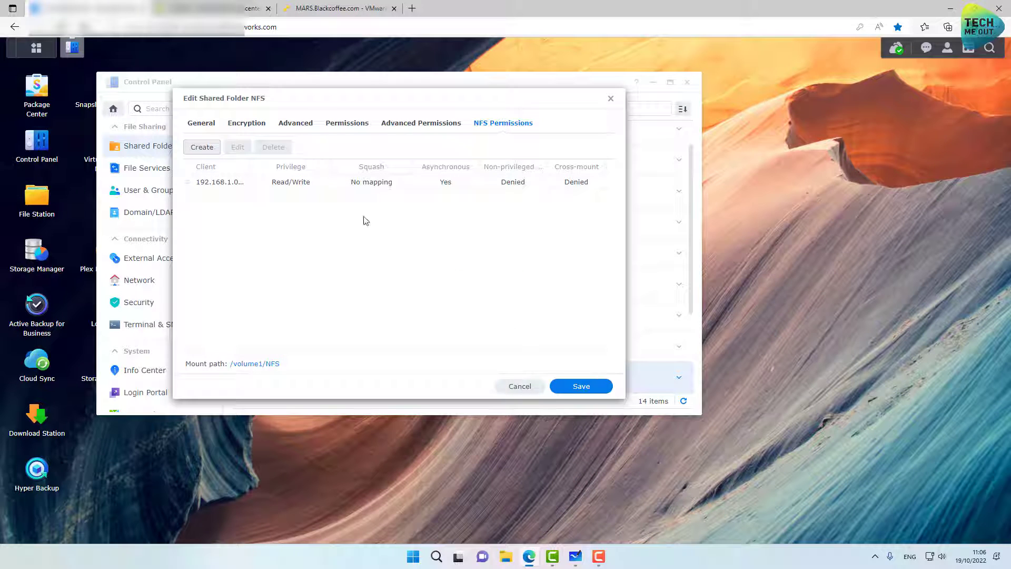
mouse_move(215, 368)
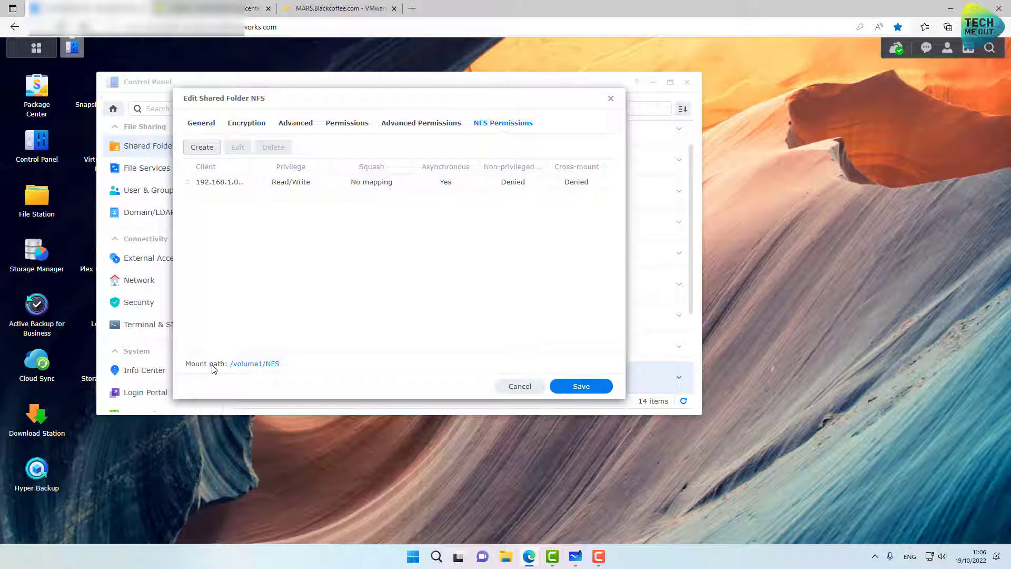
mouse_move(257, 371)
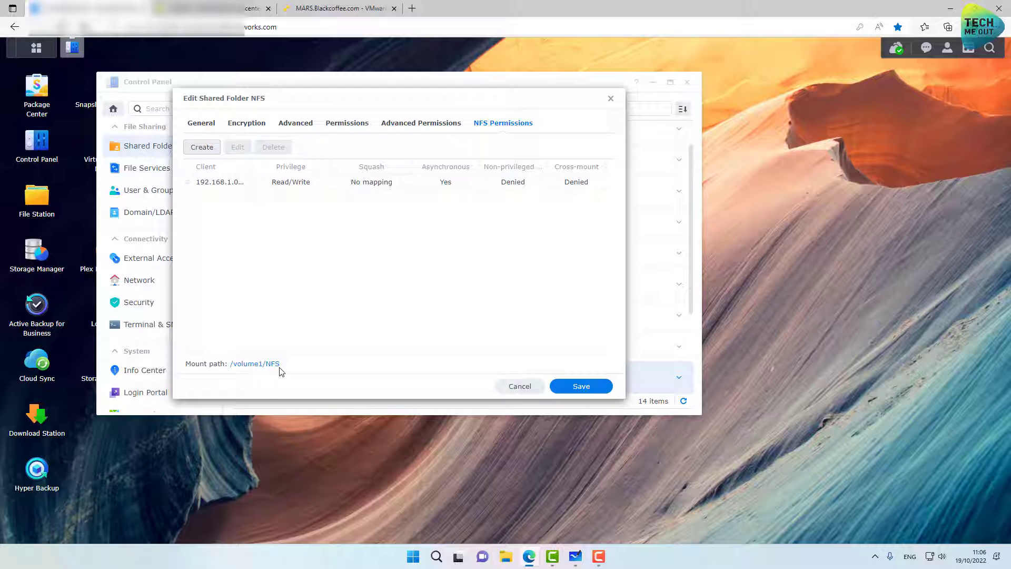
mouse_move(297, 375)
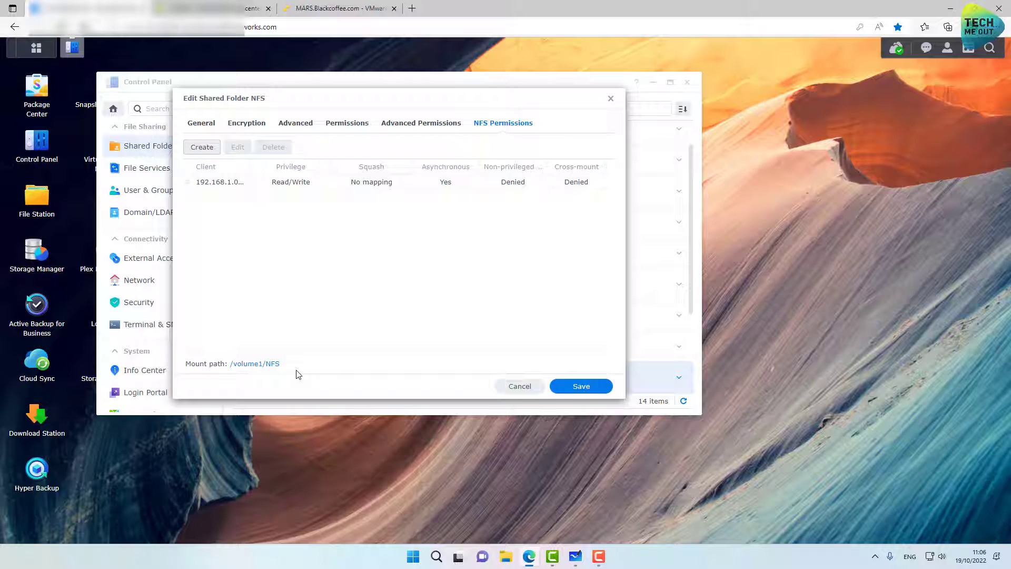
mouse_move(580, 385)
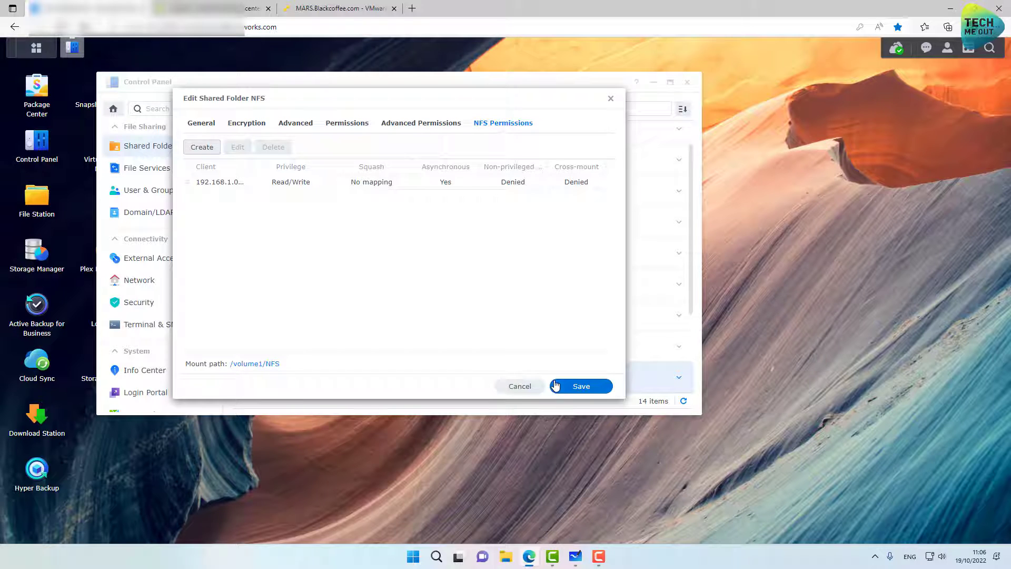
click(580, 385)
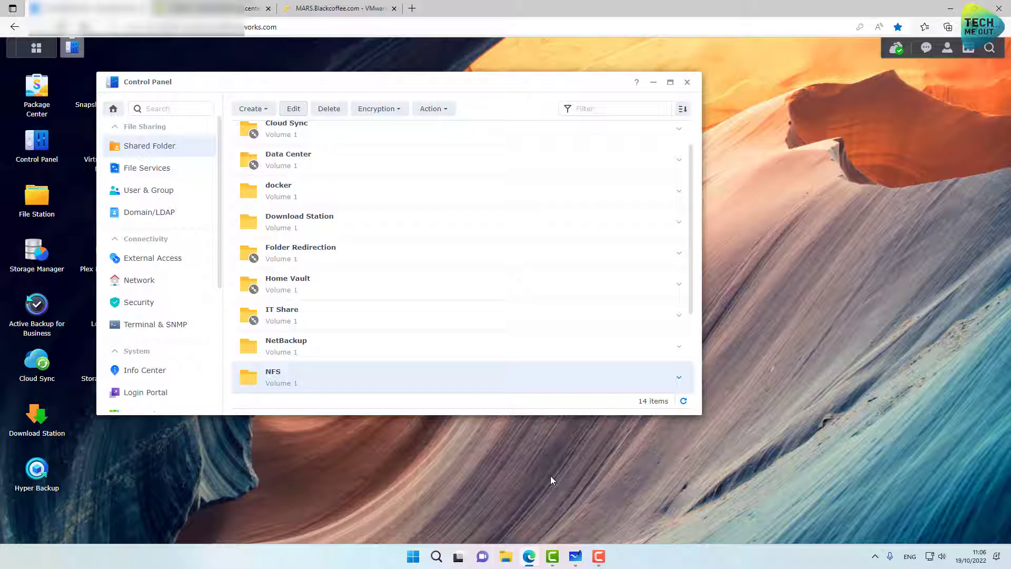
mouse_move(356, 400)
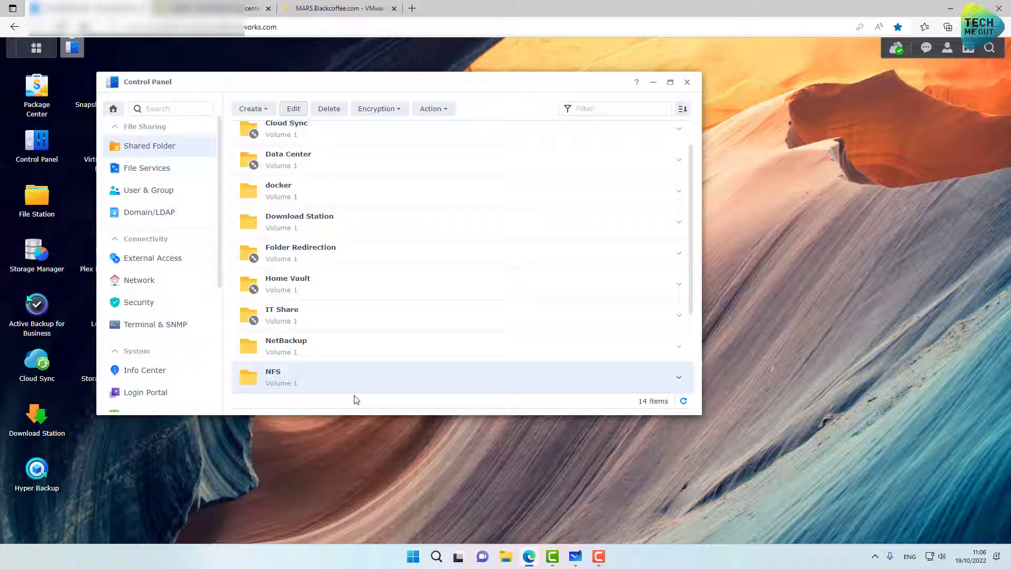
mouse_move(317, 184)
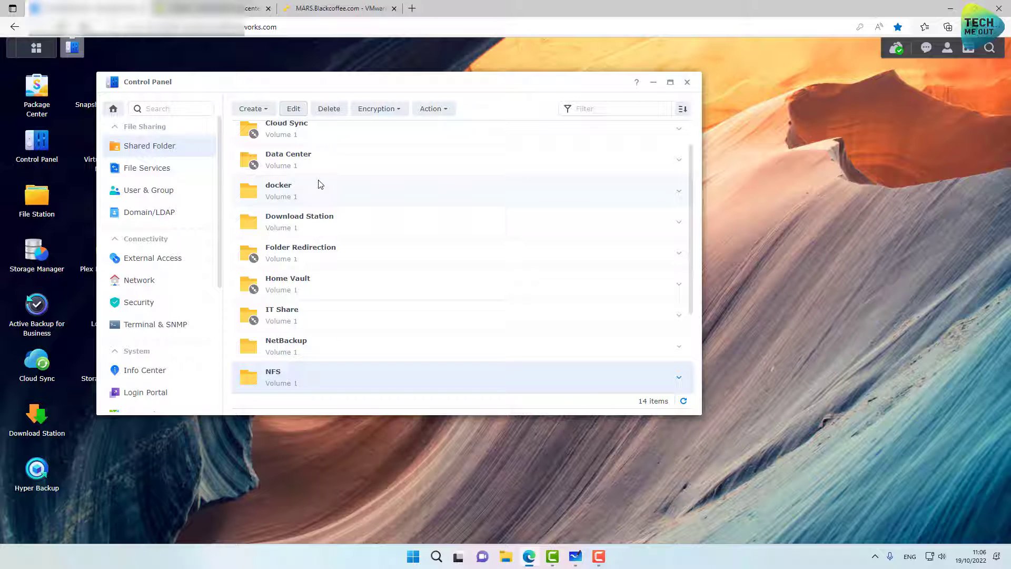
mouse_move(282, 312)
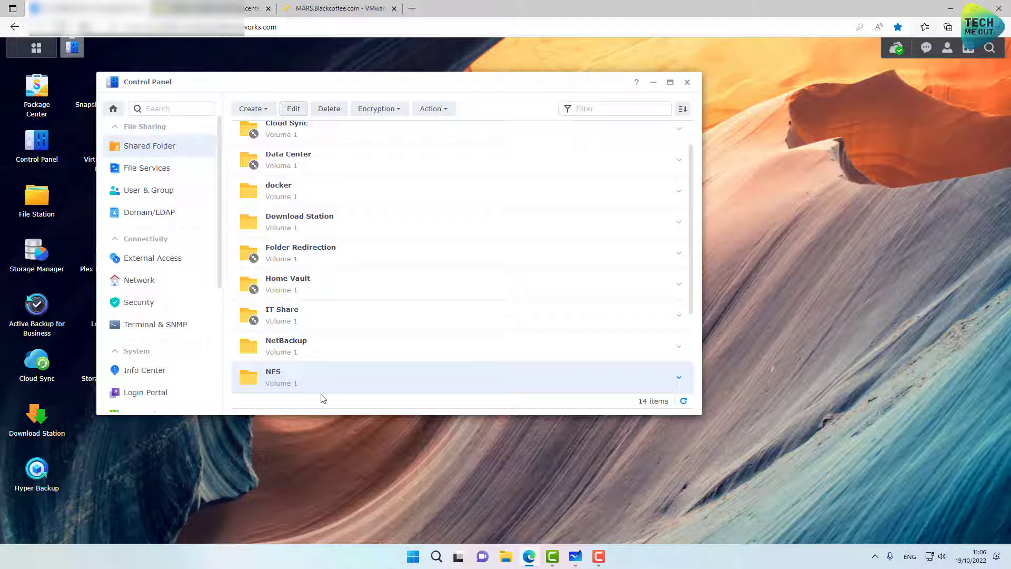
mouse_move(329, 382)
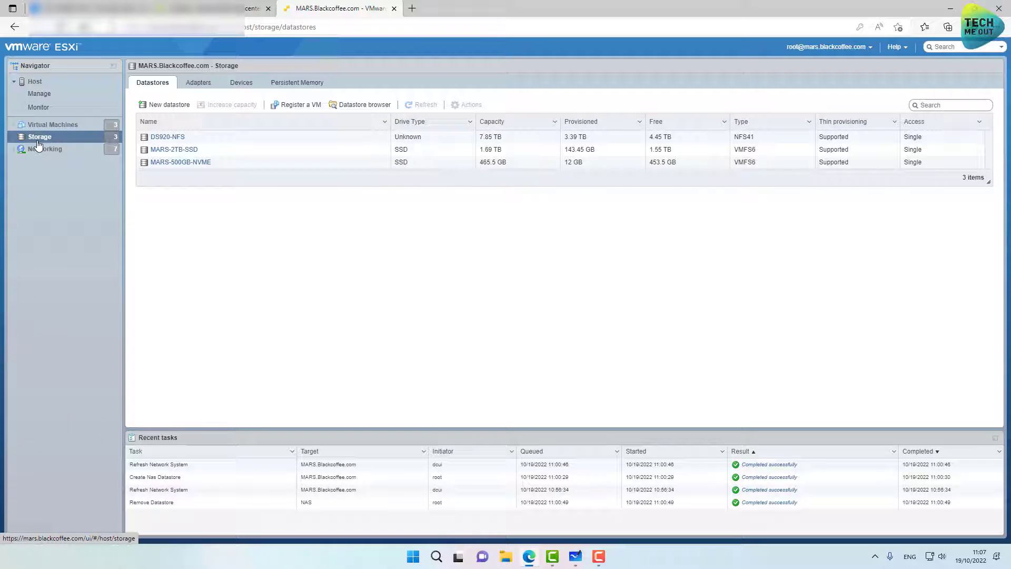
mouse_move(169, 104)
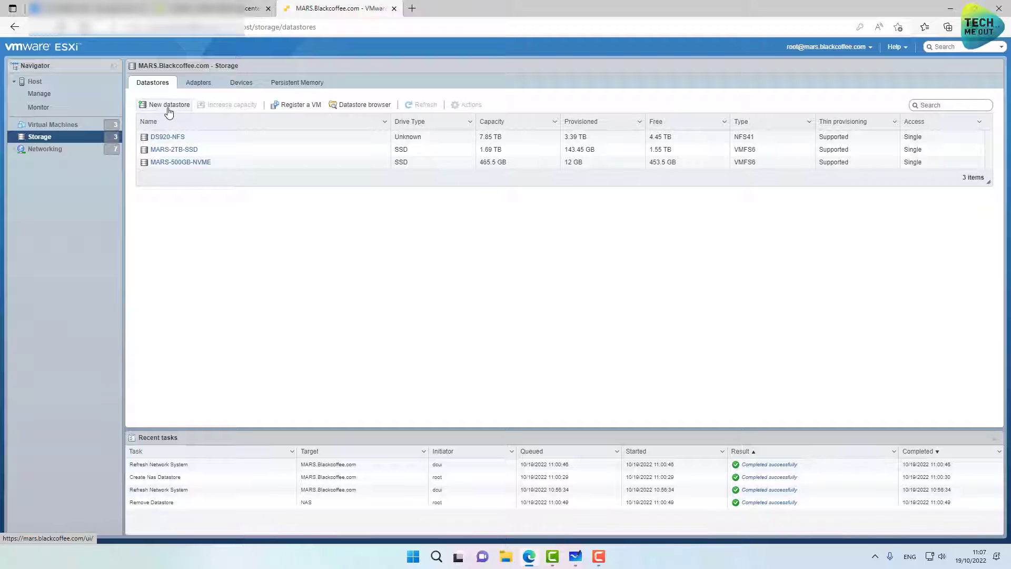
Begin a new datastore of type Mount NFS datastore and reach the mount details
click(168, 105)
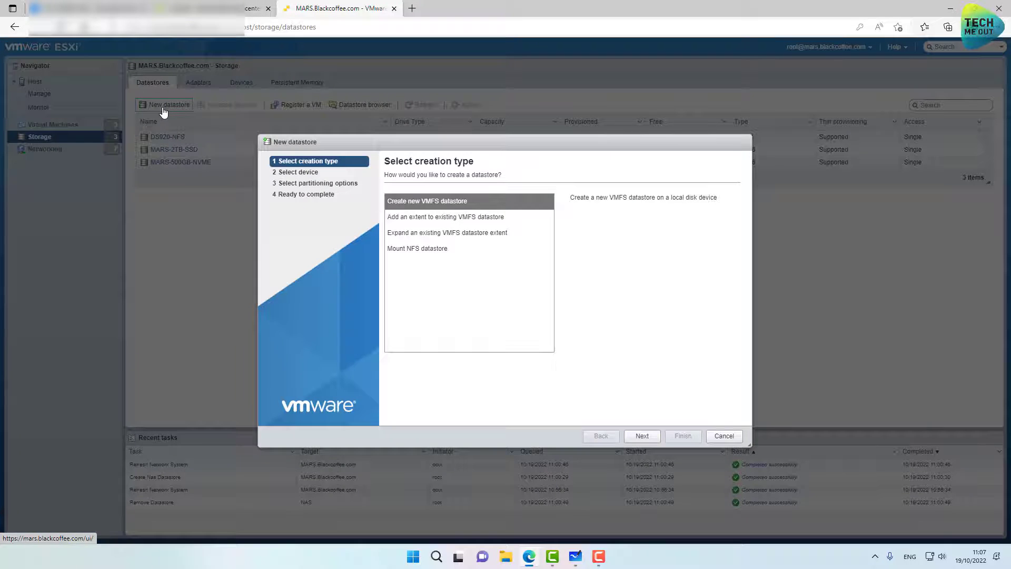
mouse_move(511, 297)
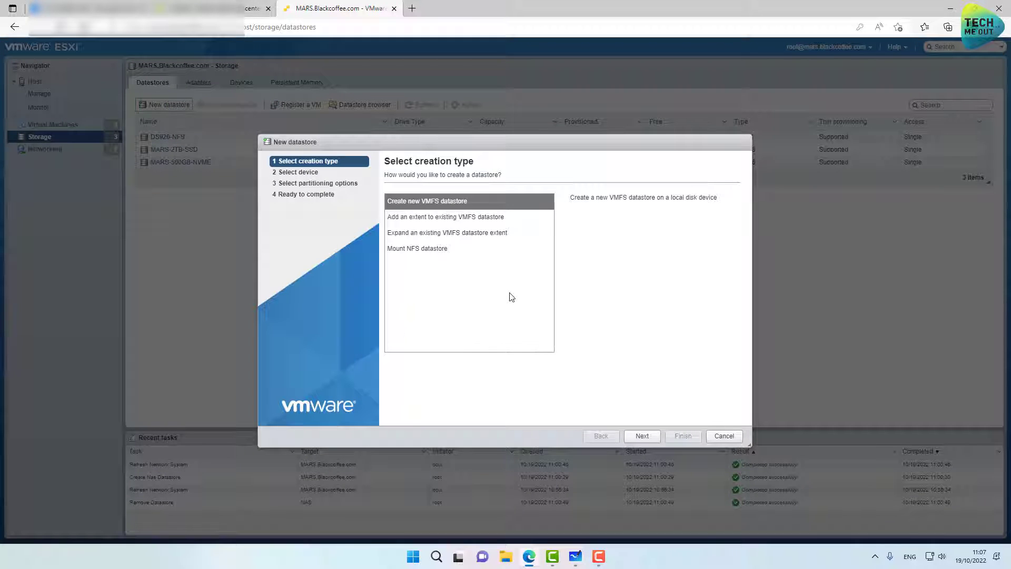
click(417, 248)
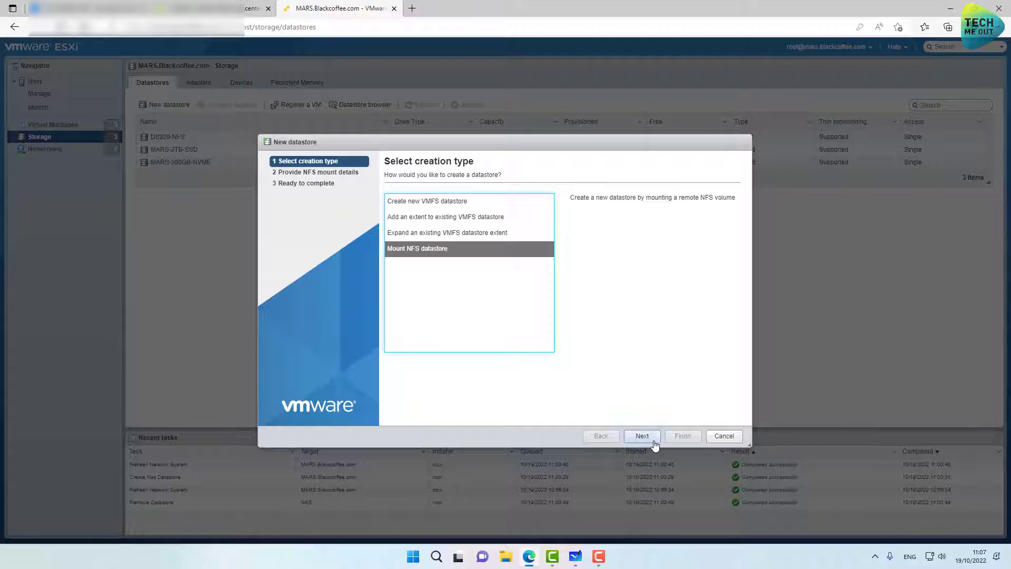
click(641, 436)
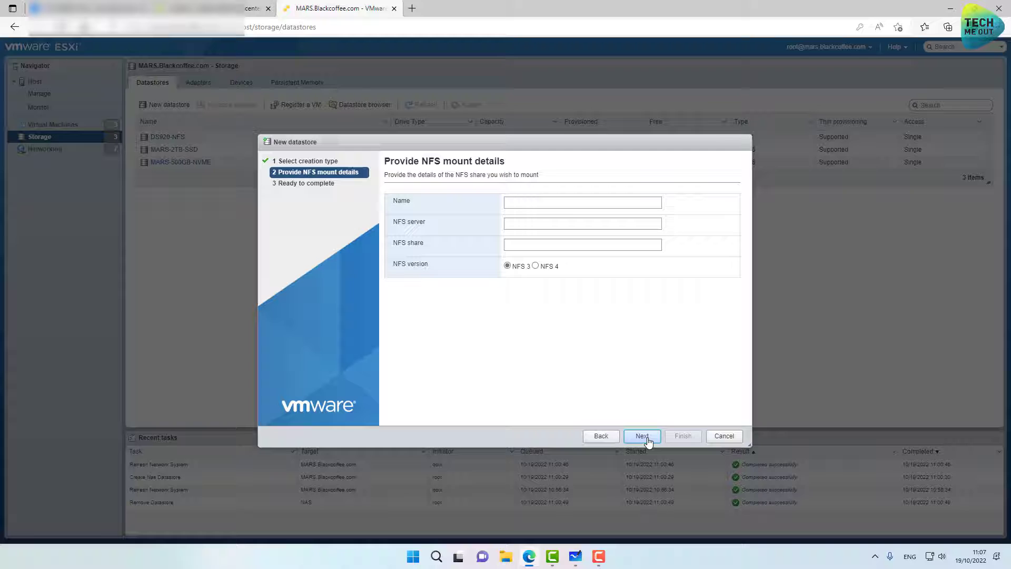
Enter datastore name NAS and NFS server 192.168.20.4
click(582, 202)
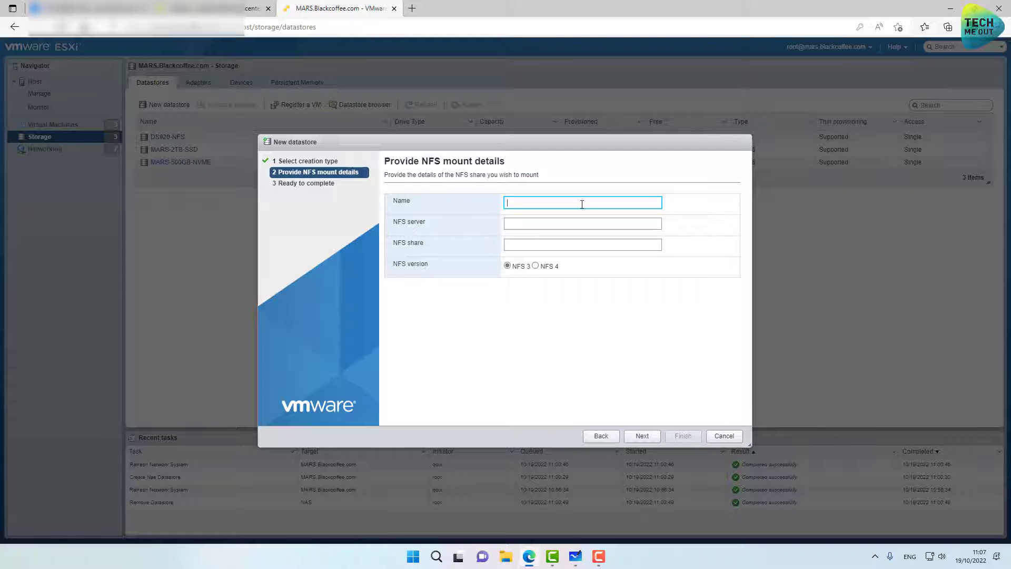
text(NAS)
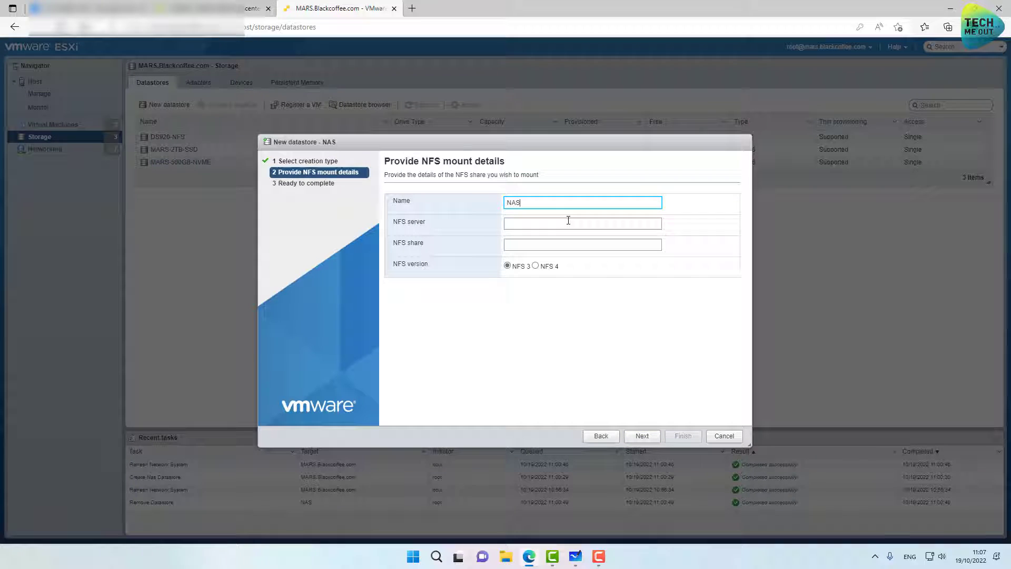
text(192.1)
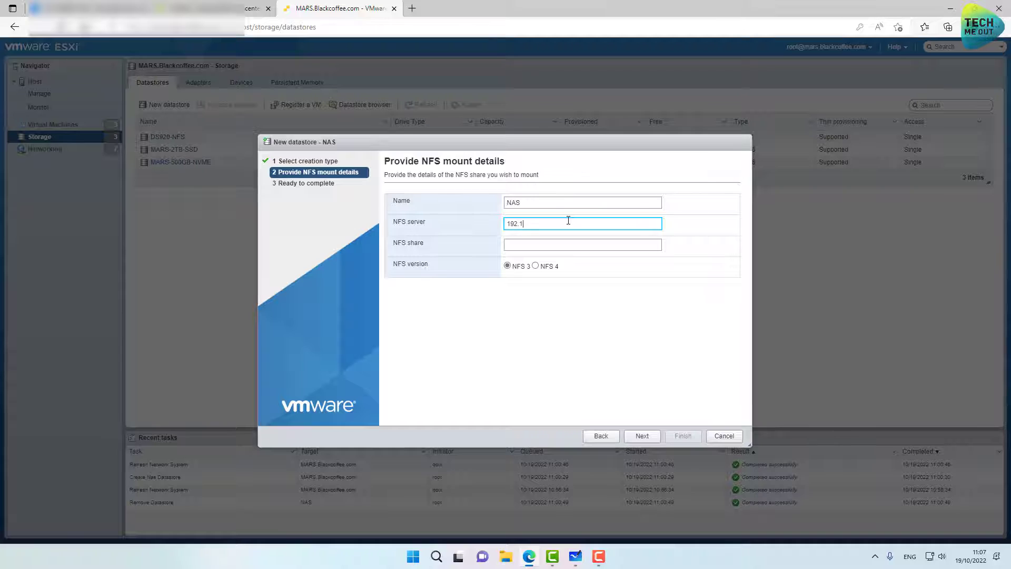
text(68.20)
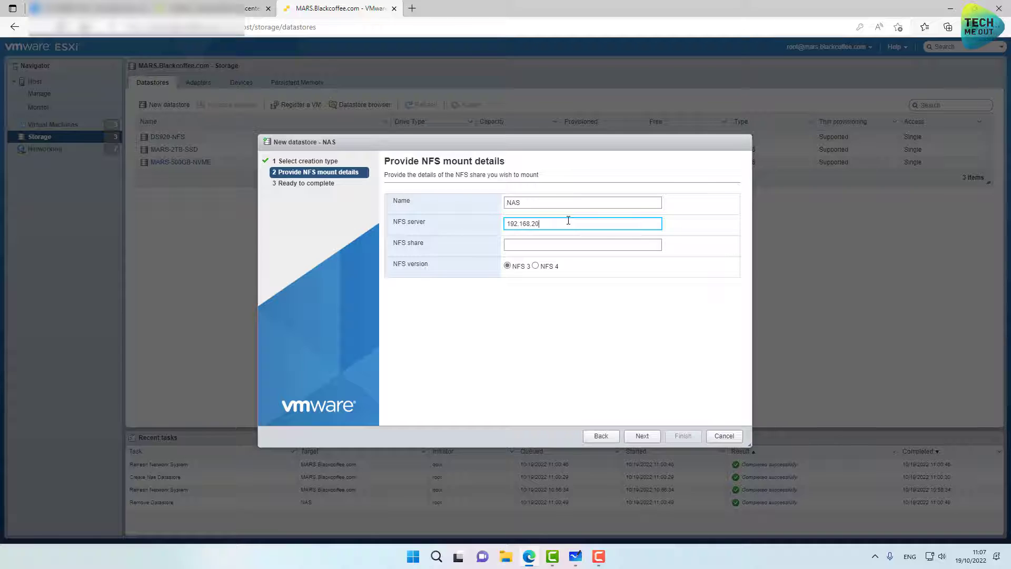
text(.4)
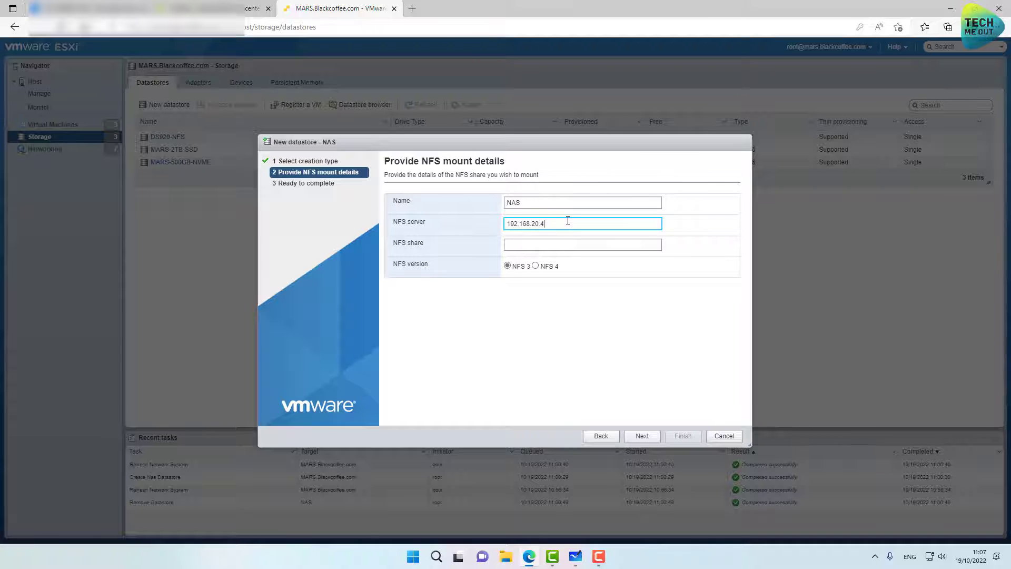
click(581, 244)
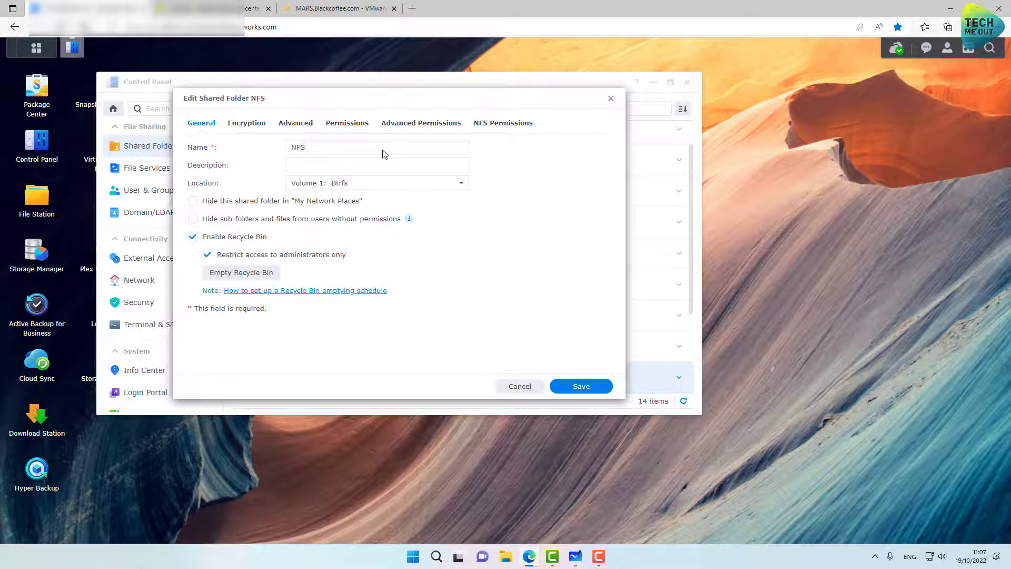
View the NFS folder's permissions showing the client rule and mount path /volume1/NFS
click(503, 123)
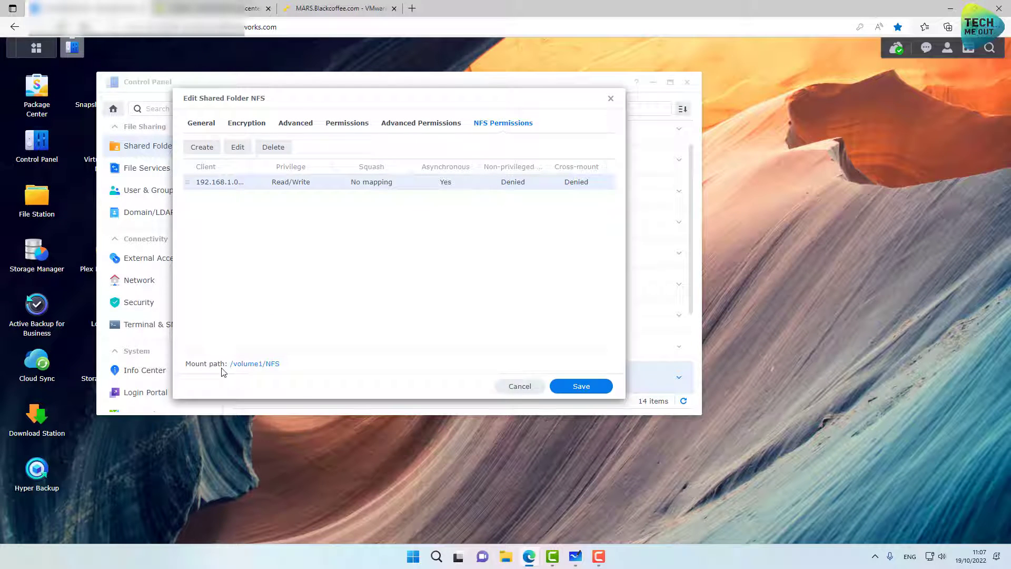
mouse_move(273, 369)
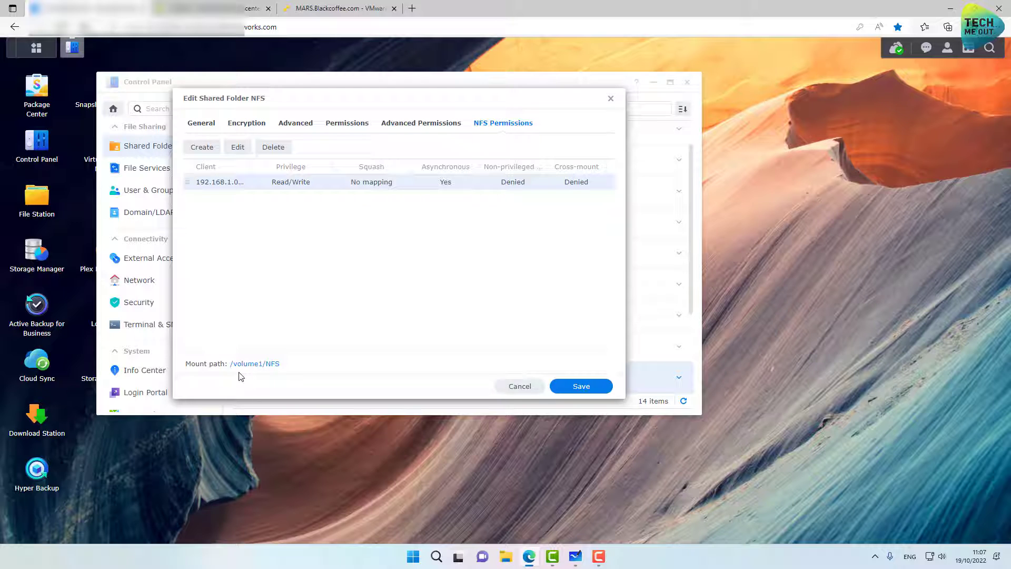
Enter NFS share /volume/NFS with NFS 3 and finish creating the NAS datastore
click(339, 8)
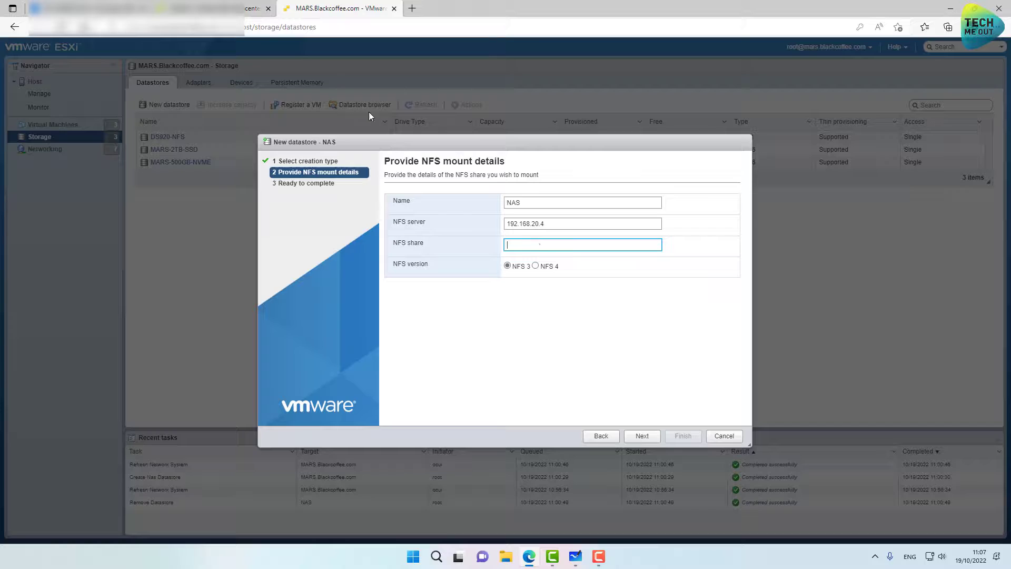
text(/)
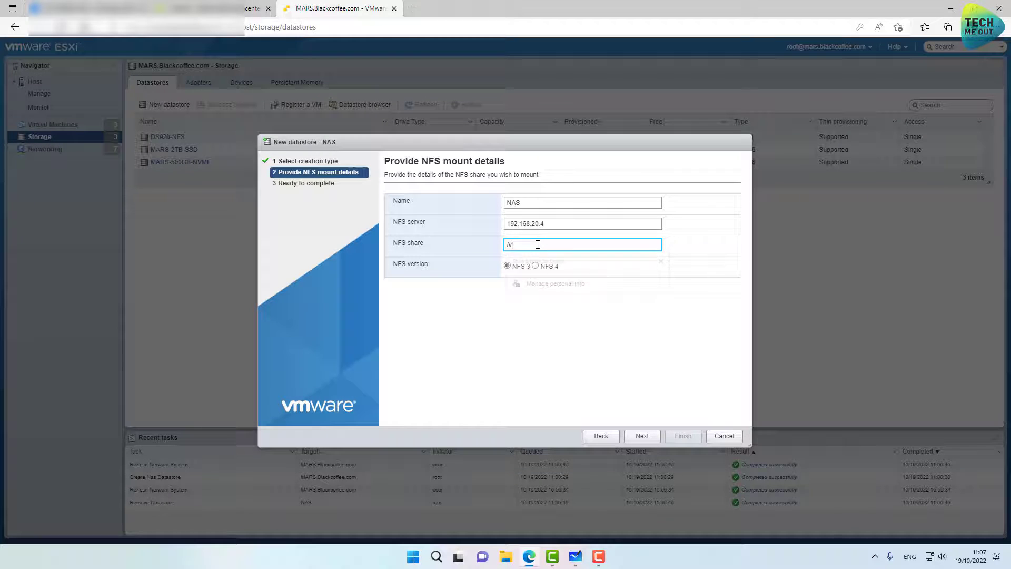
text(volume)
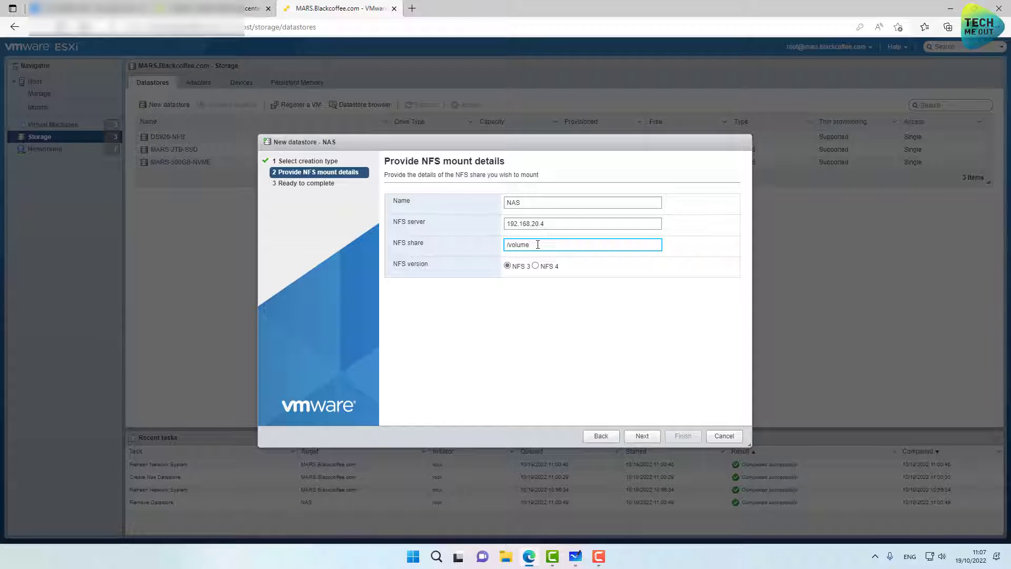
text(/NFS)
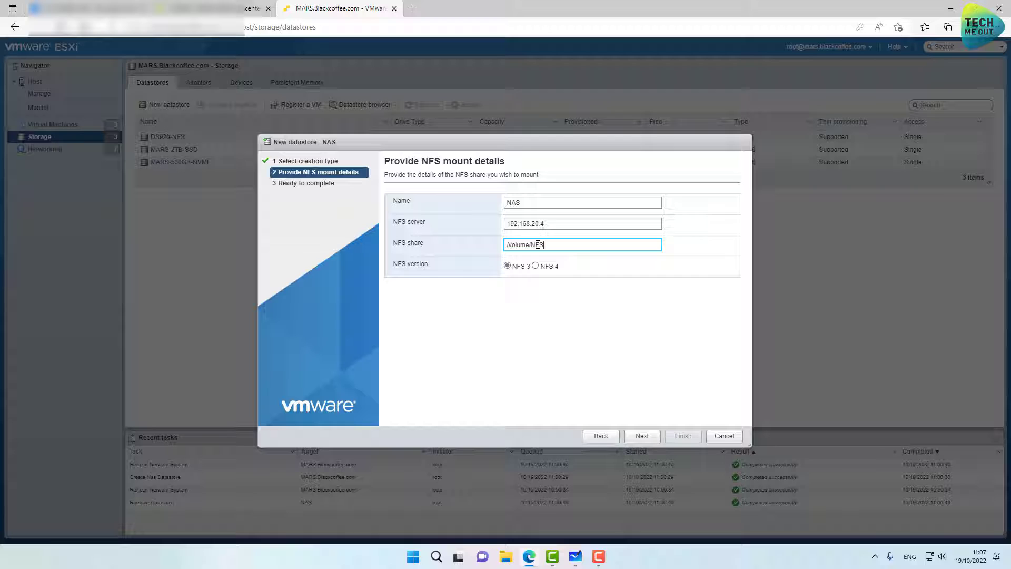
mouse_move(425, 258)
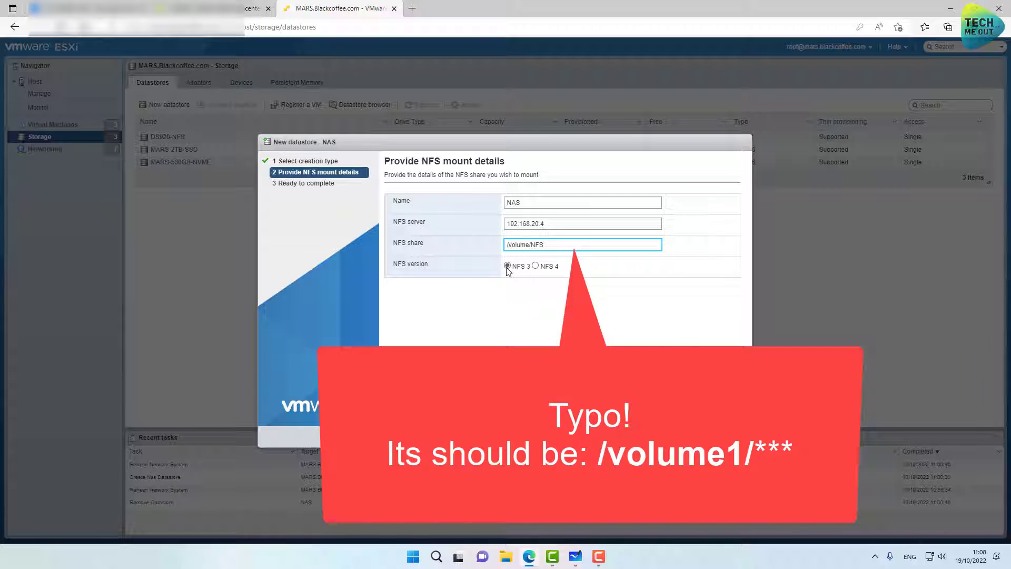
mouse_move(517, 276)
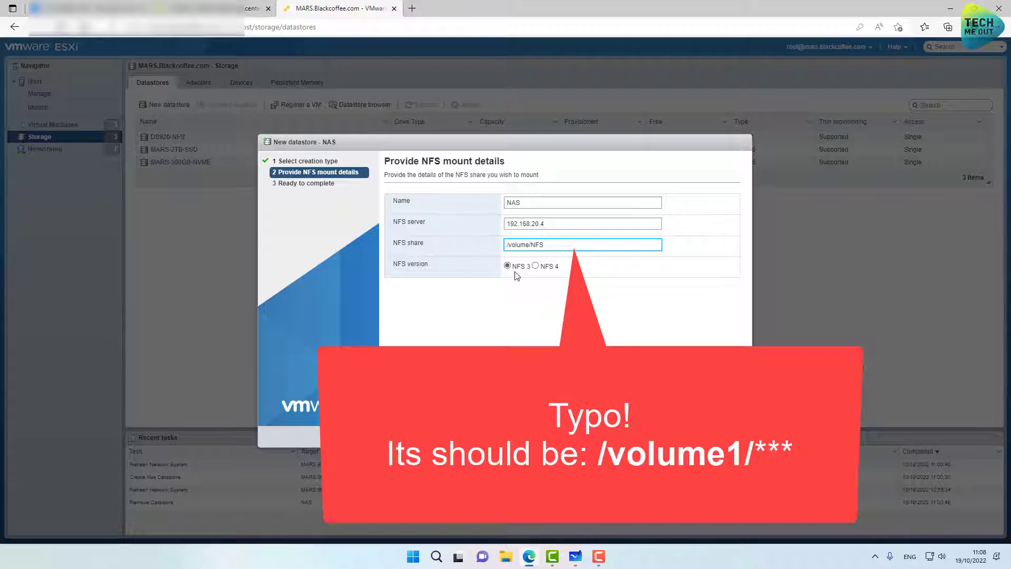
click(641, 436)
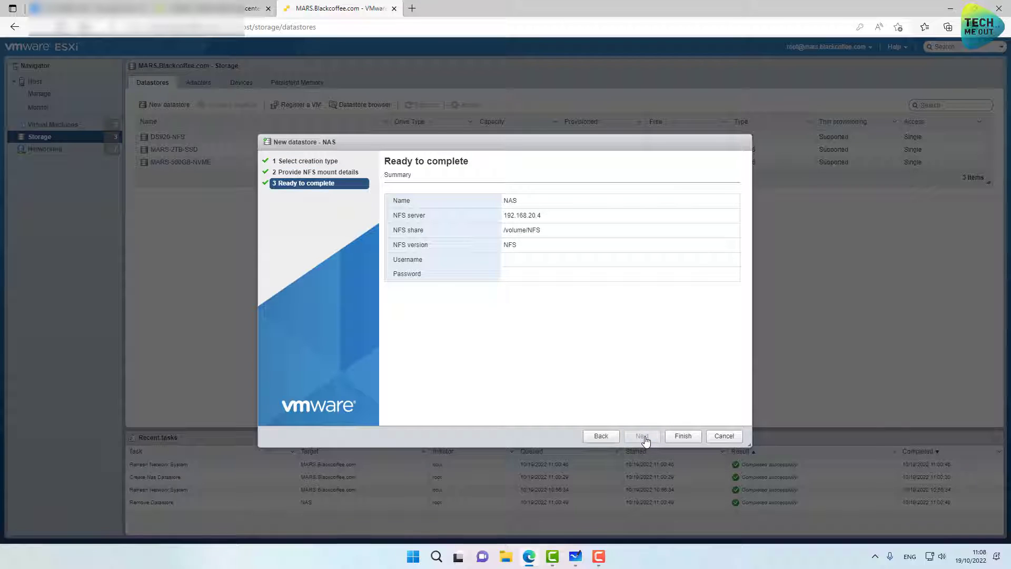
mouse_move(682, 436)
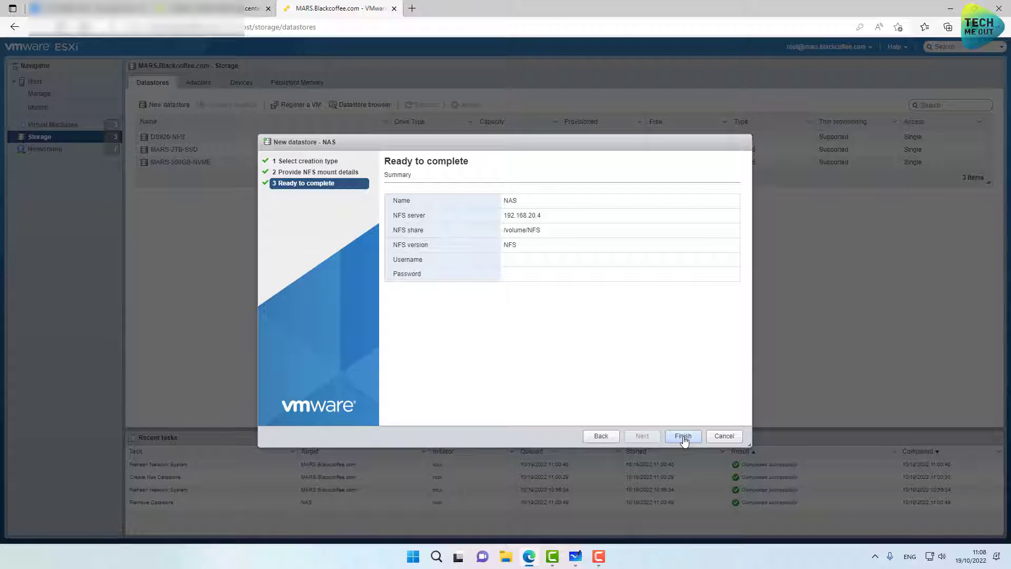
click(682, 436)
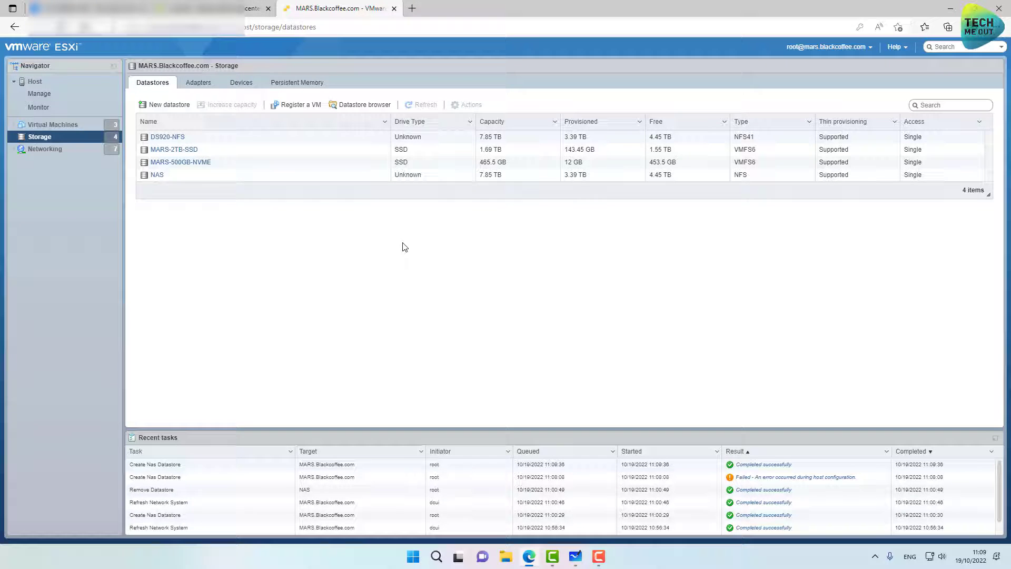
Browse the NAS datastore's contents, seeing only a #recycle folder
click(157, 174)
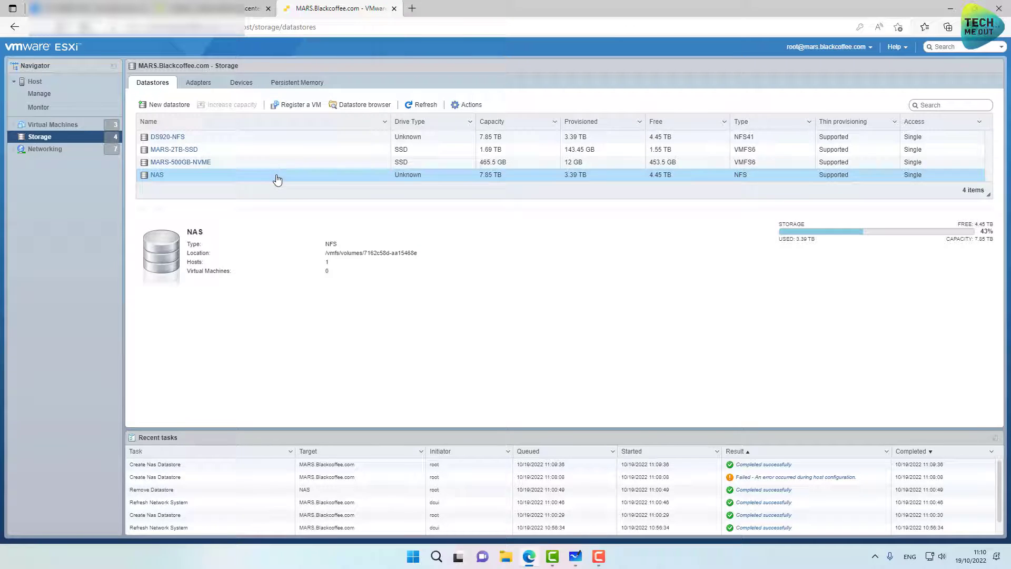
click(364, 105)
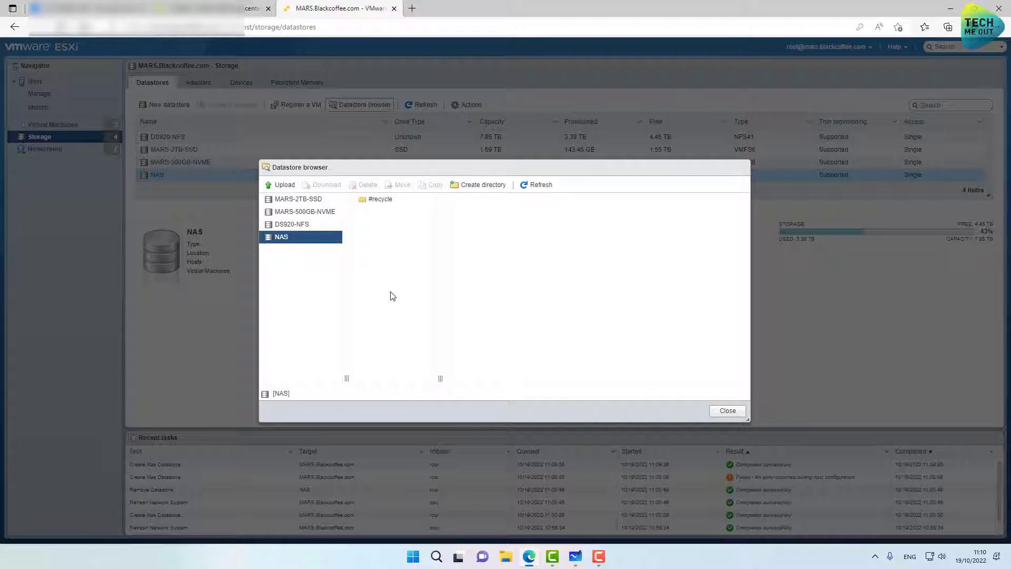
click(727, 410)
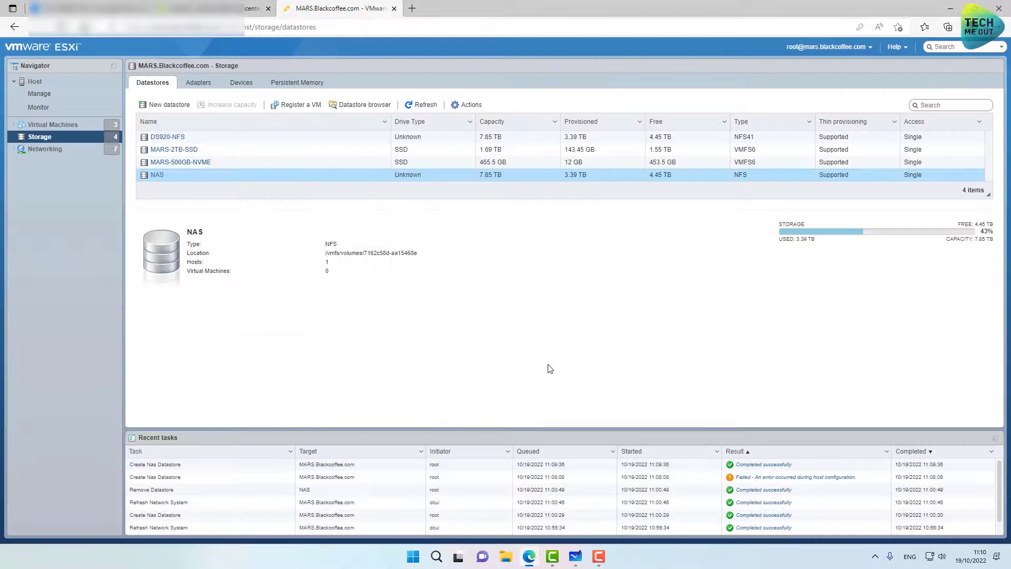
mouse_move(544, 367)
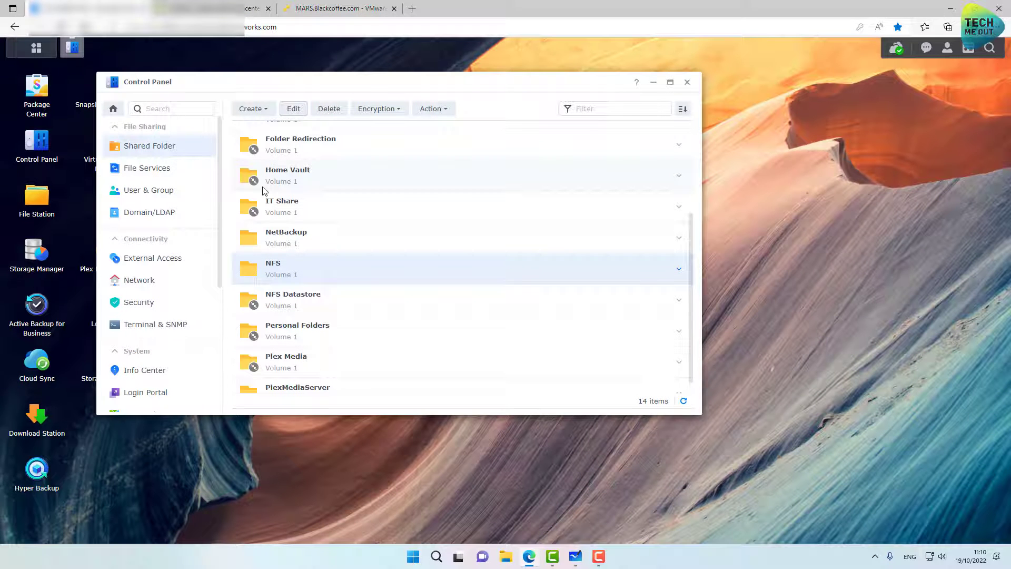
mouse_move(292, 275)
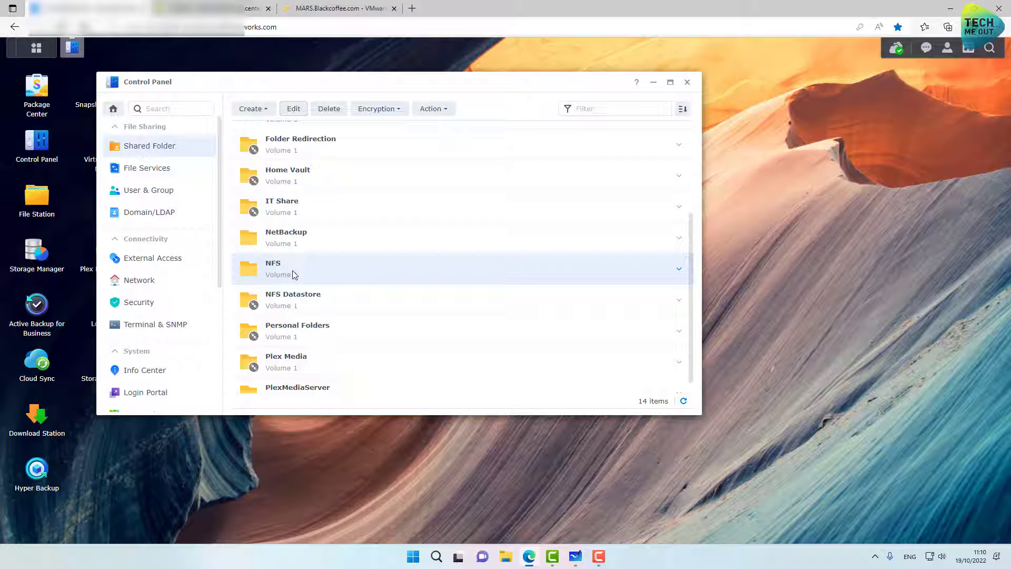
Scroll up through the DSM shared folder list to review the NFS folder on Volume 1
scroll(up, 3)
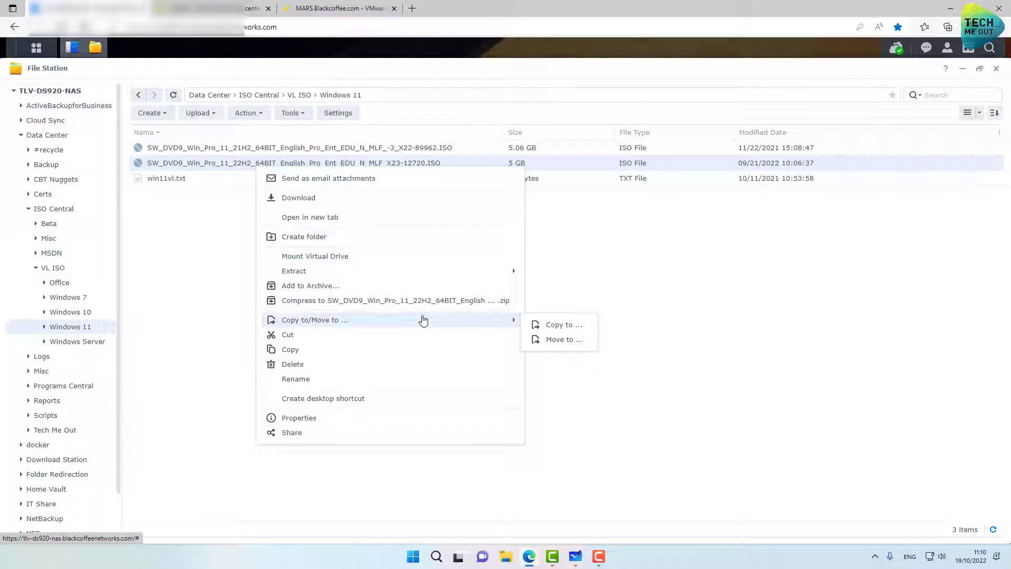
Copy the Windows 11 22H2 ISO into the NFS shared folder and verify it there
click(563, 325)
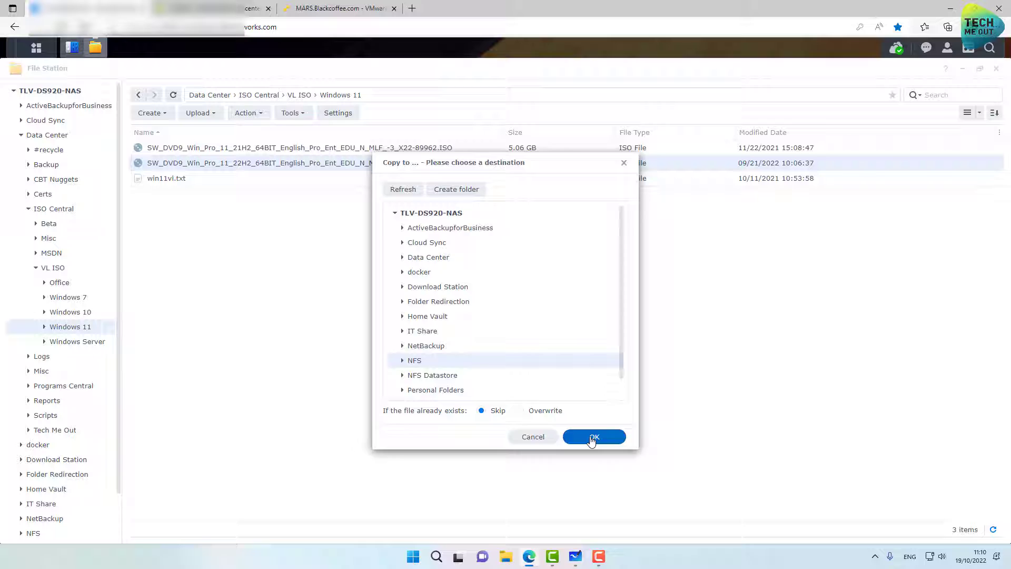
click(594, 436)
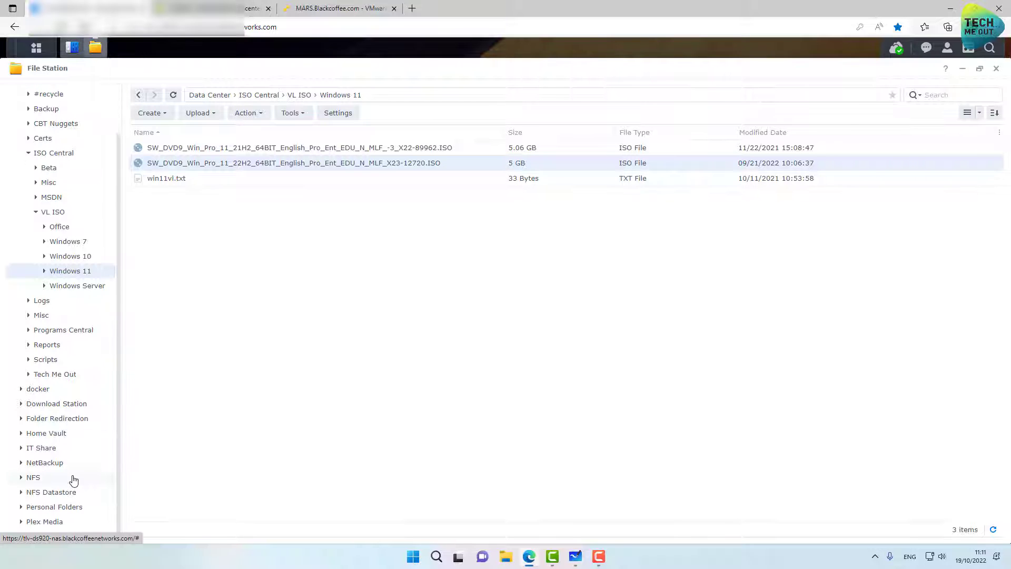
click(32, 476)
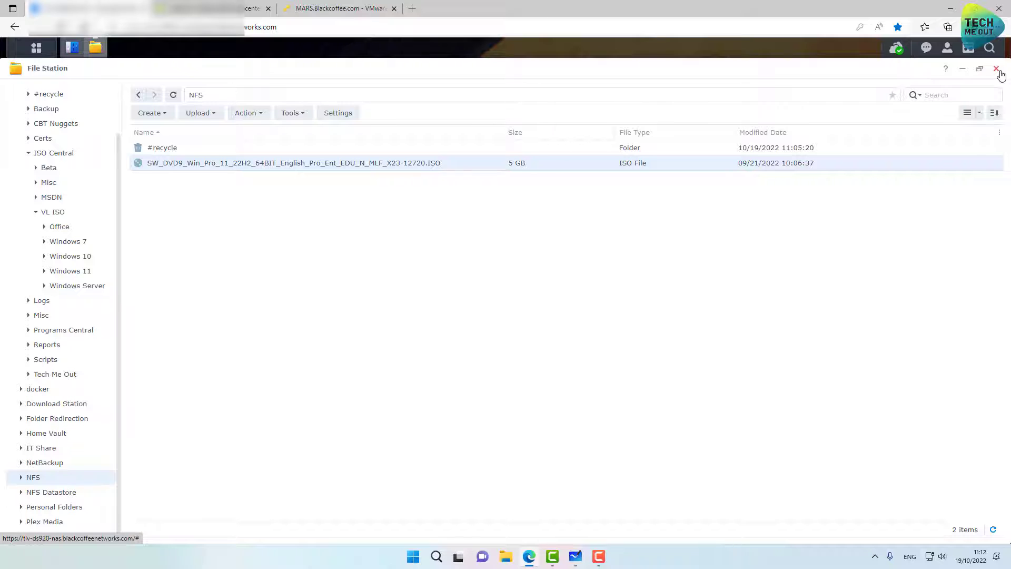
click(996, 69)
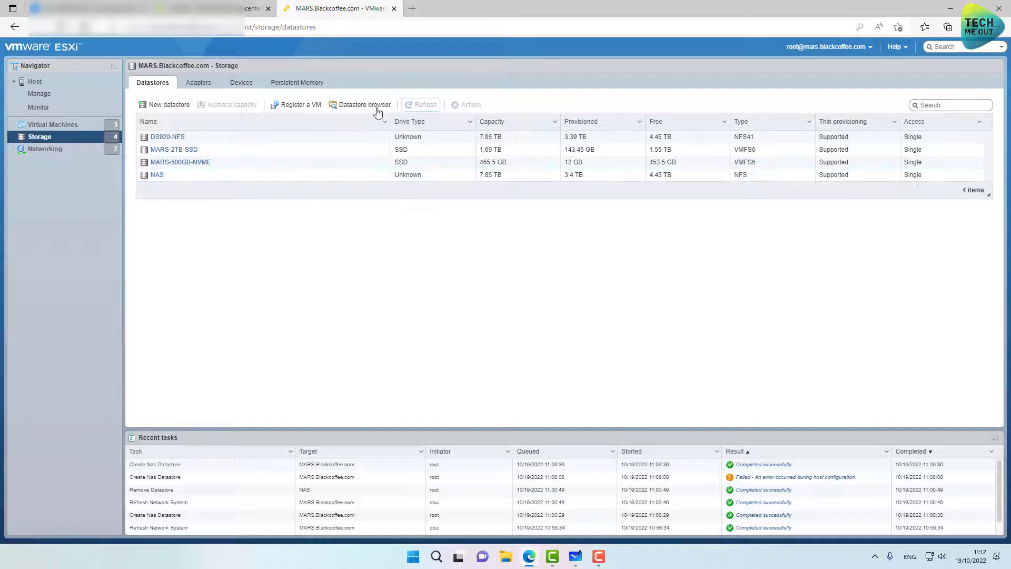
Browse the NAS datastore and check the 5 GB Windows 11 22H2 ISO details
click(364, 104)
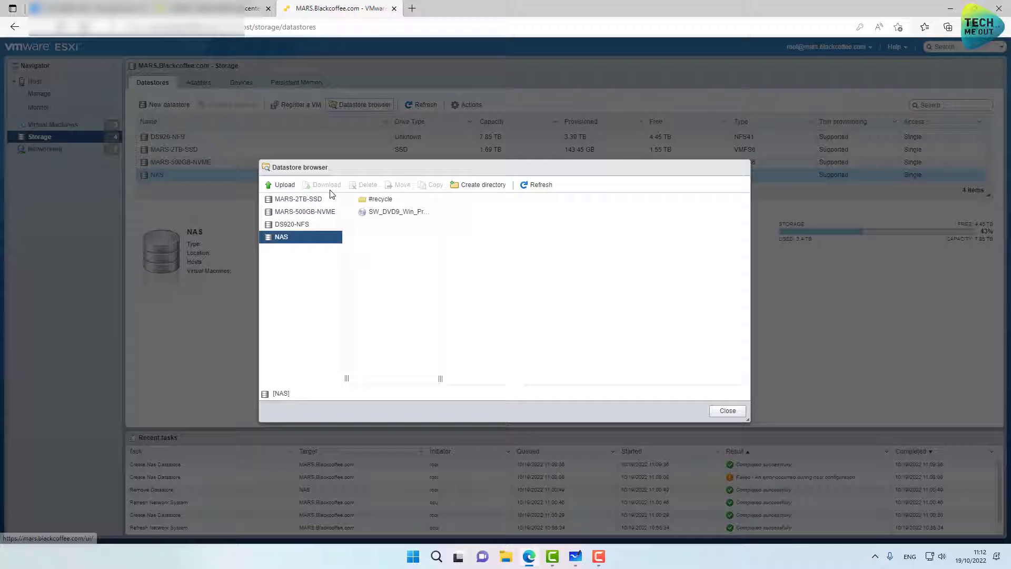
click(398, 211)
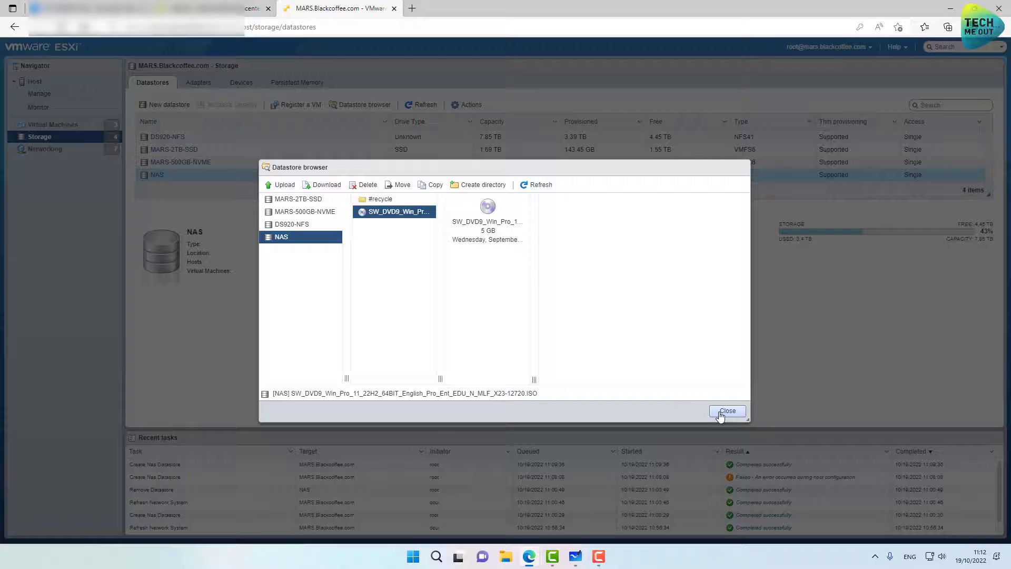
click(727, 411)
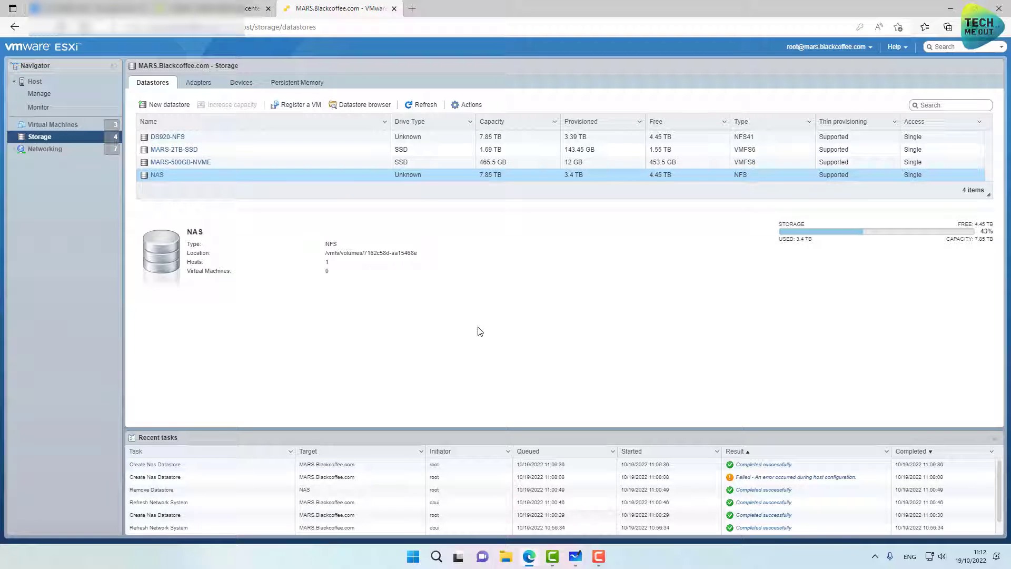
mouse_move(271, 200)
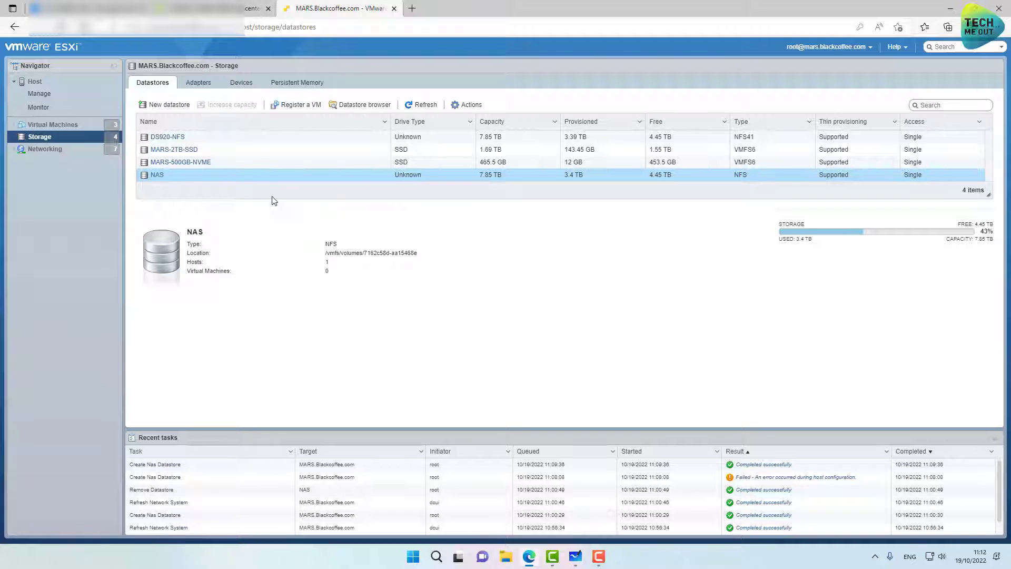
Delete the NAS datastore from the ESXi host and confirm the removal
right_click(157, 175)
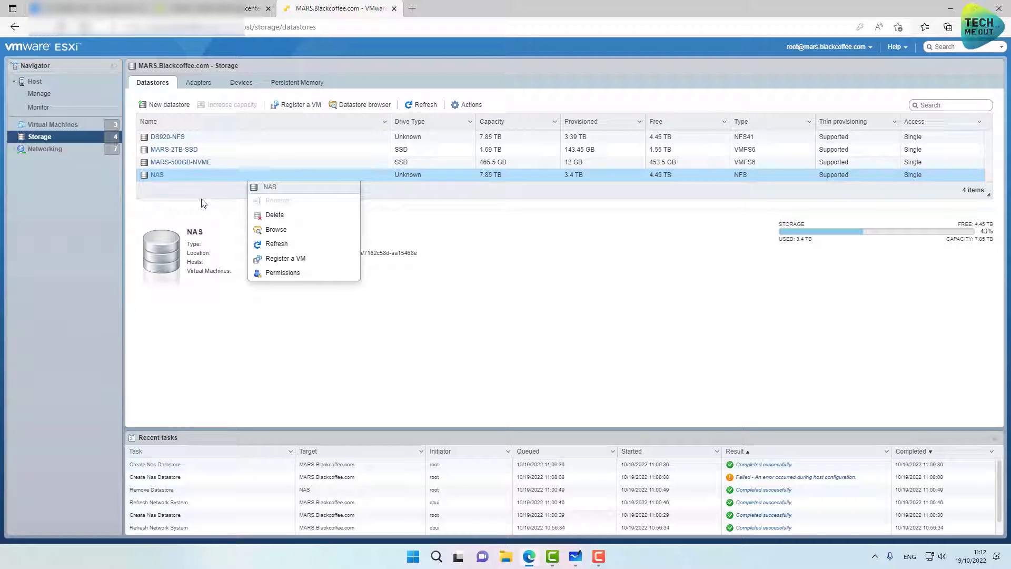
click(274, 215)
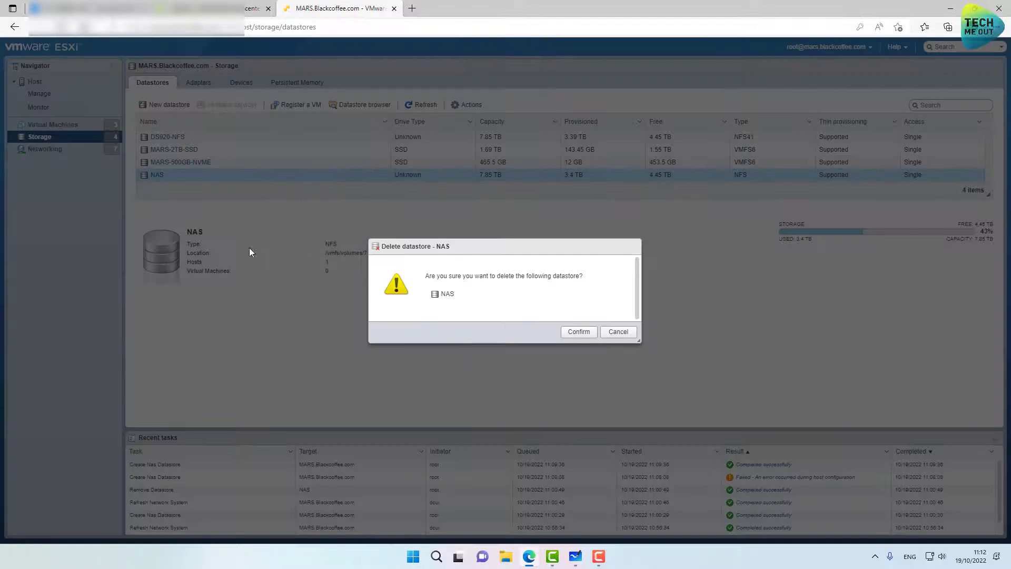
mouse_move(578, 331)
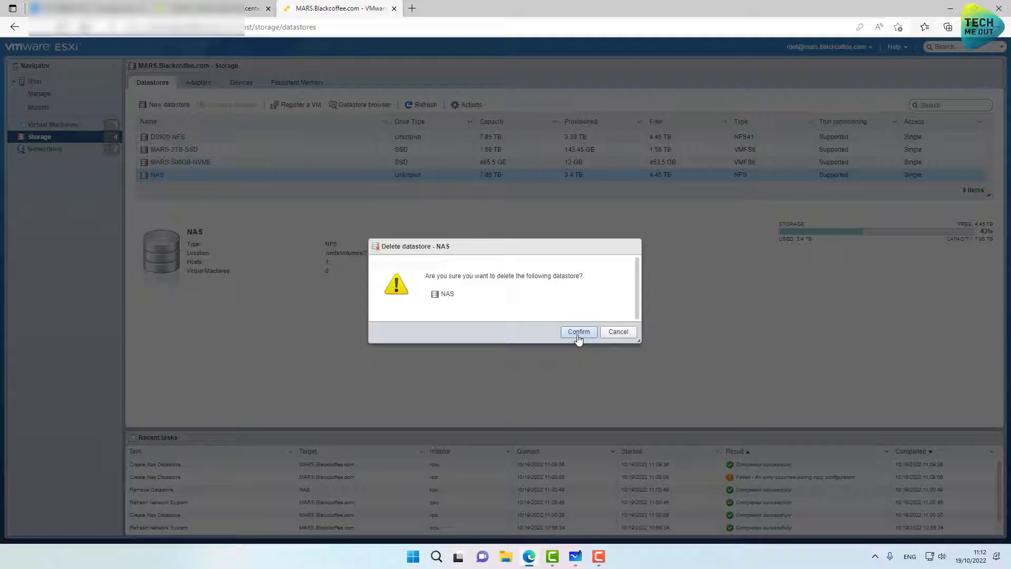
click(578, 332)
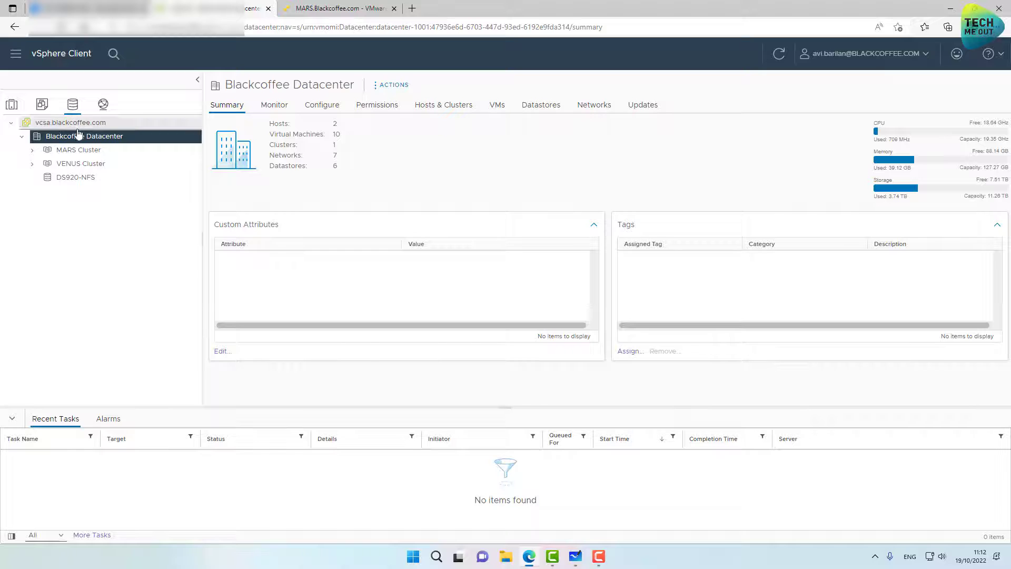
Start a New Datastore on Blackcoffee Datacenter as NFS type with NFS version 4.1
right_click(83, 136)
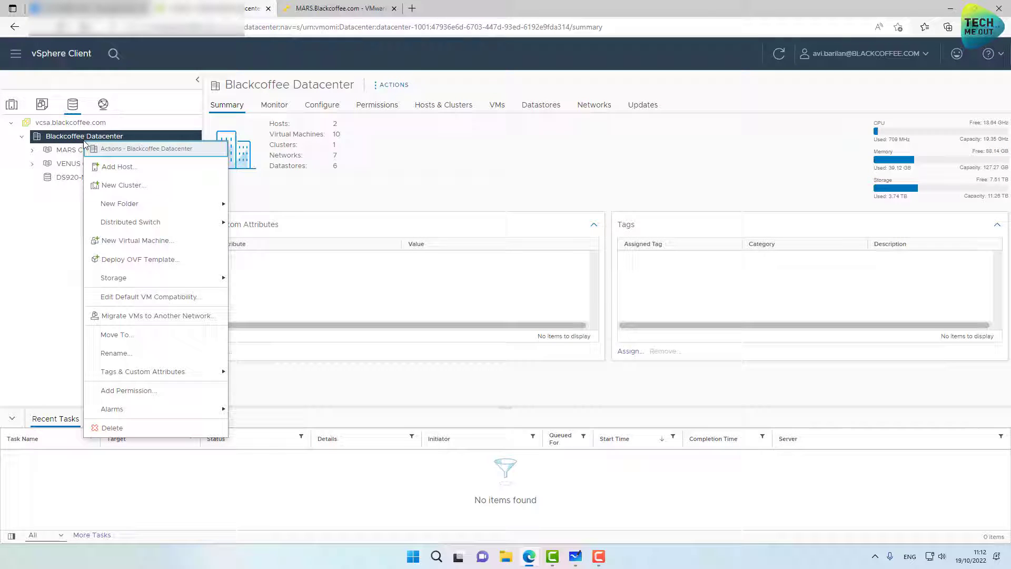
mouse_move(113, 277)
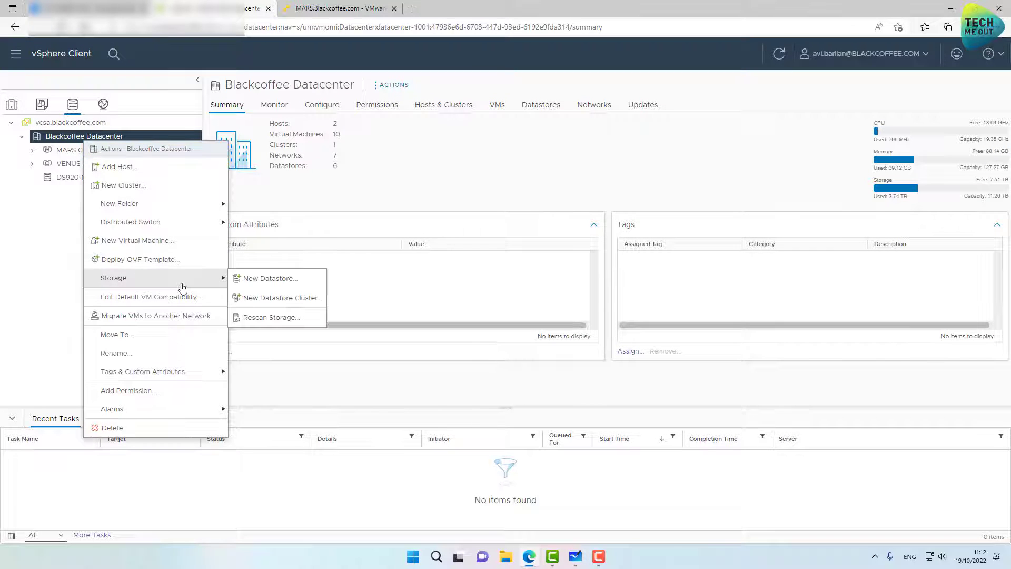
click(270, 278)
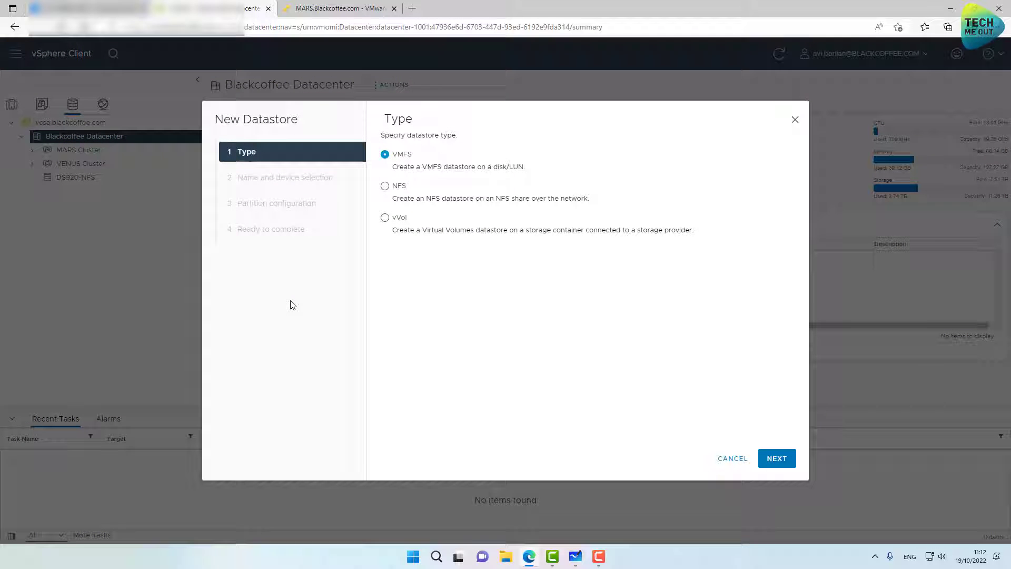
click(385, 186)
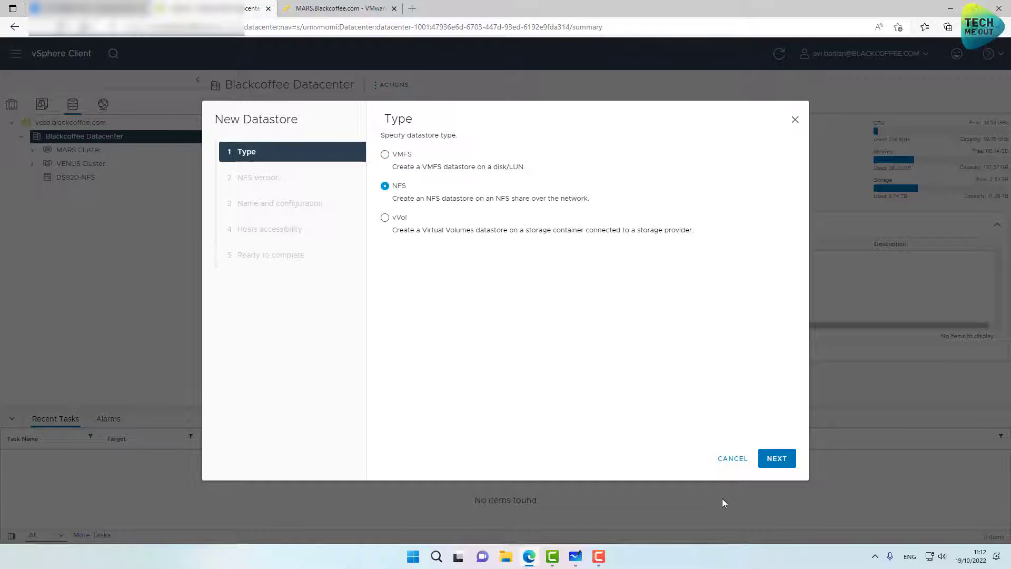
click(776, 457)
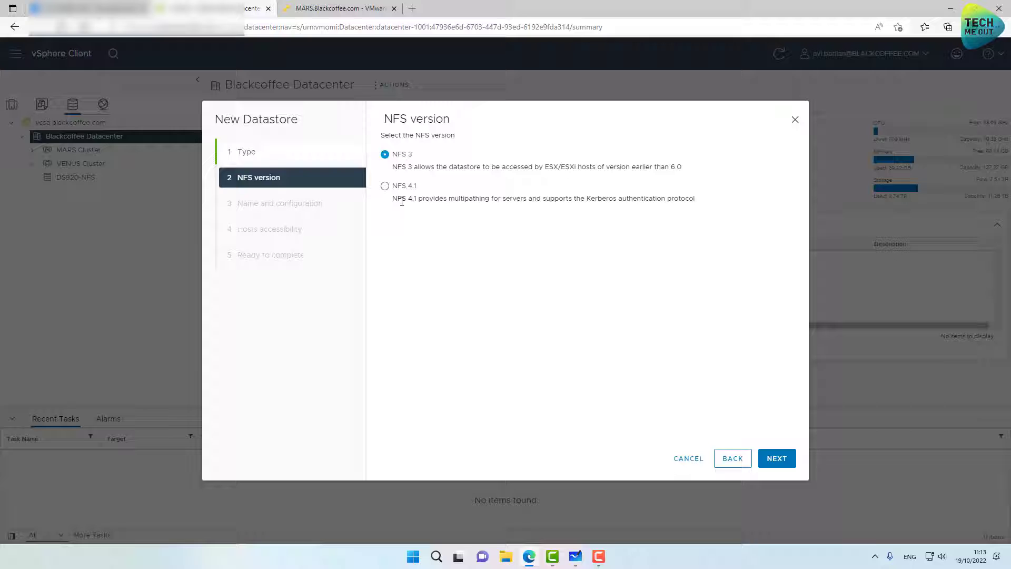
click(385, 186)
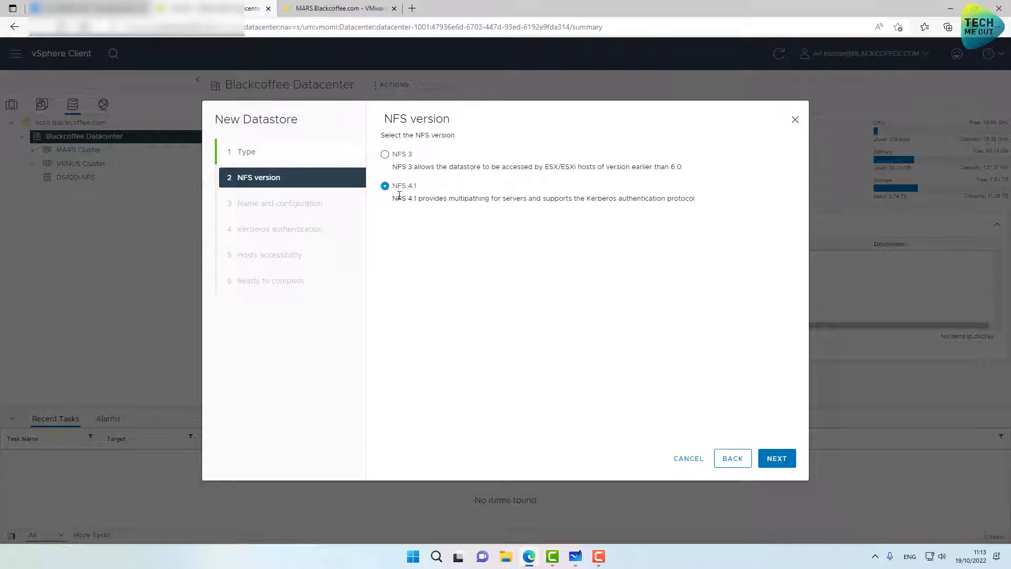
click(777, 457)
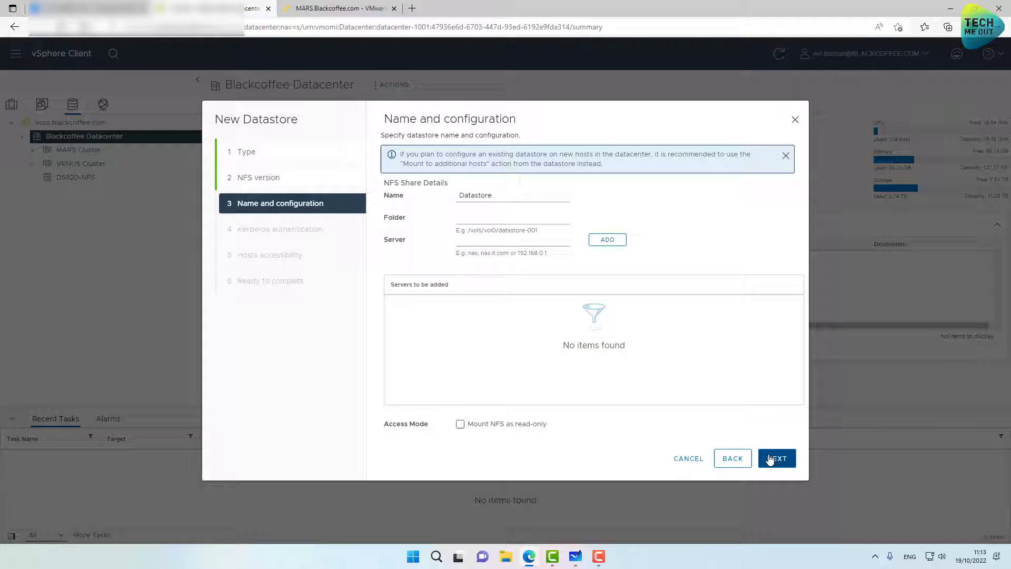
Name the datastore NAS with folder /volume1/NFS and server 192.168.20.4
triple_click(474, 195)
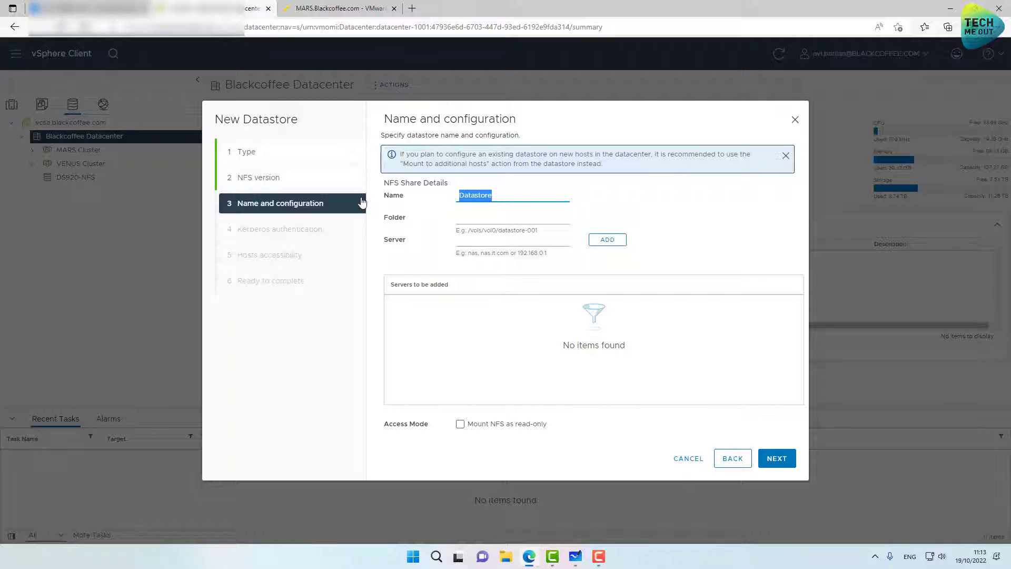
text(NAS)
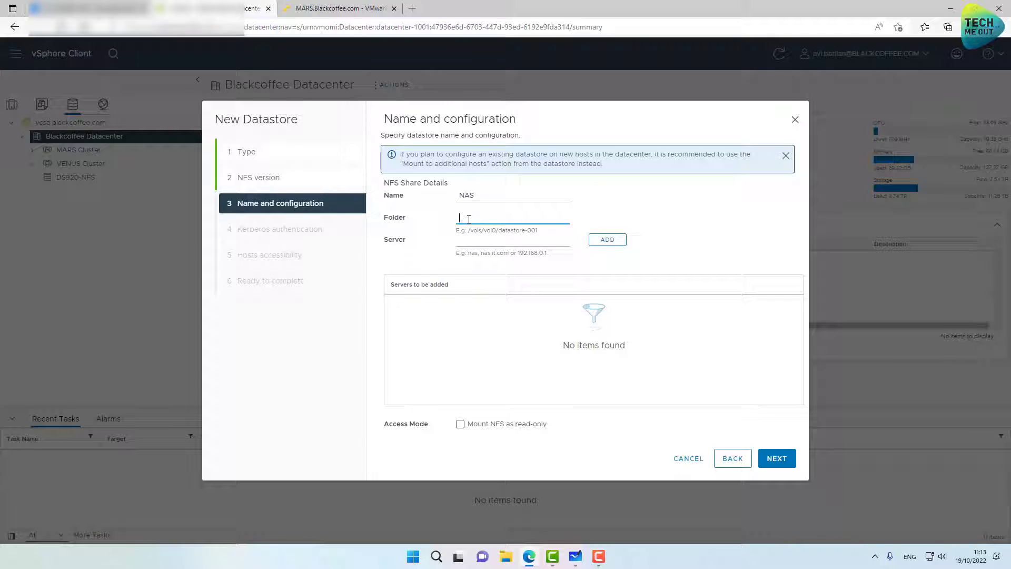
text(/volume1)
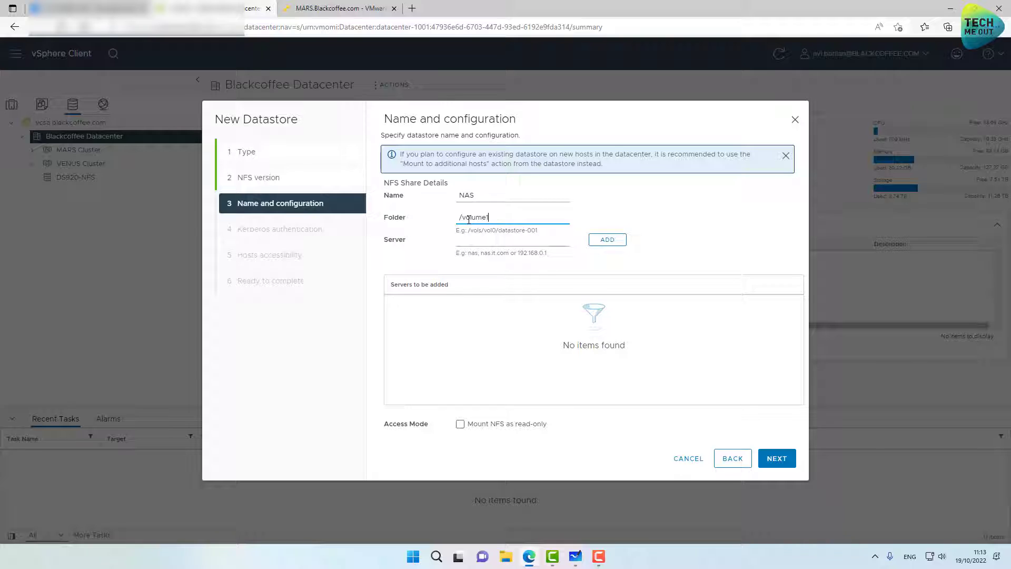
text(/NFS)
click(513, 239)
text(192.168)
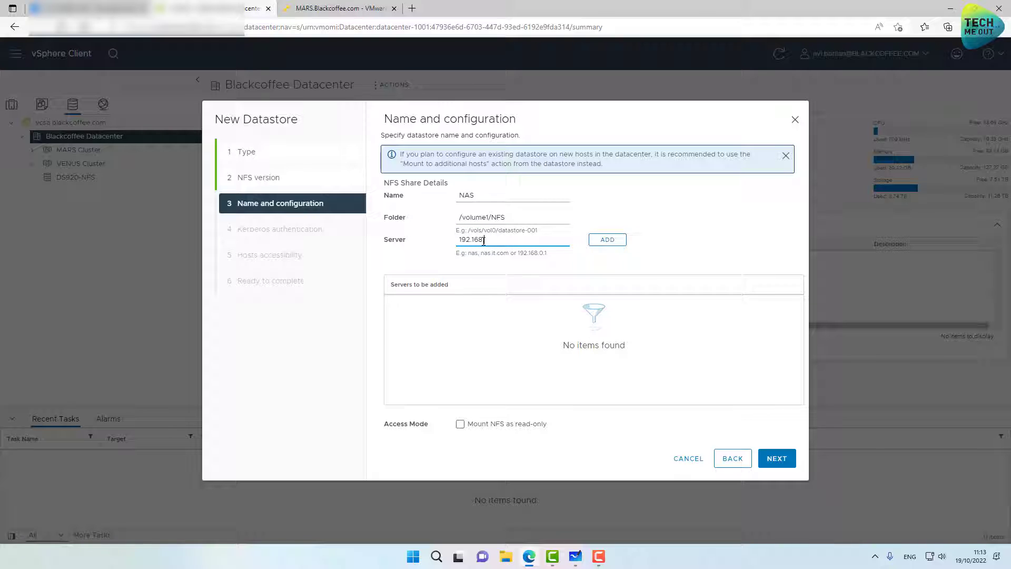
text(20.4)
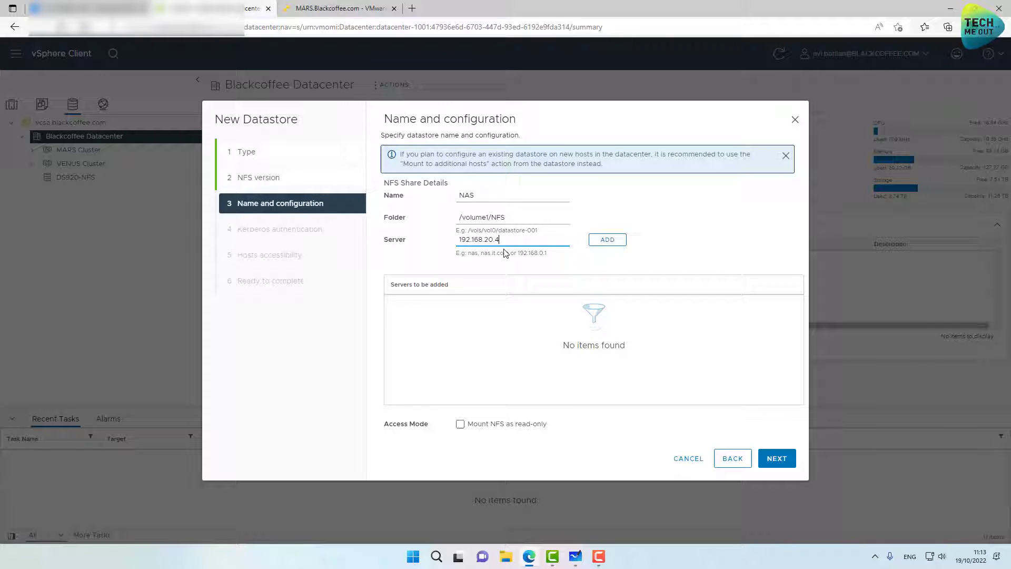
mouse_move(776, 458)
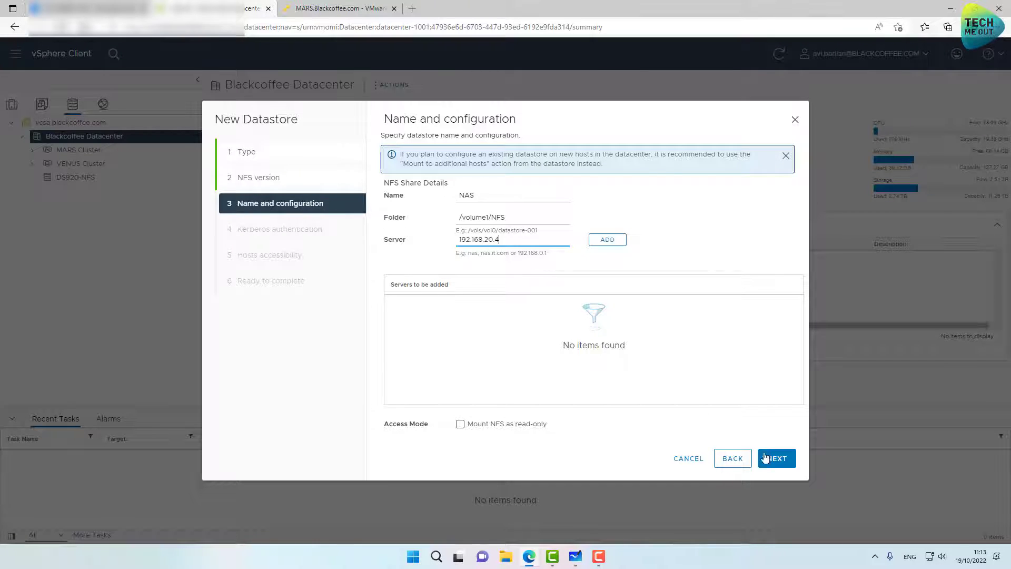
click(776, 458)
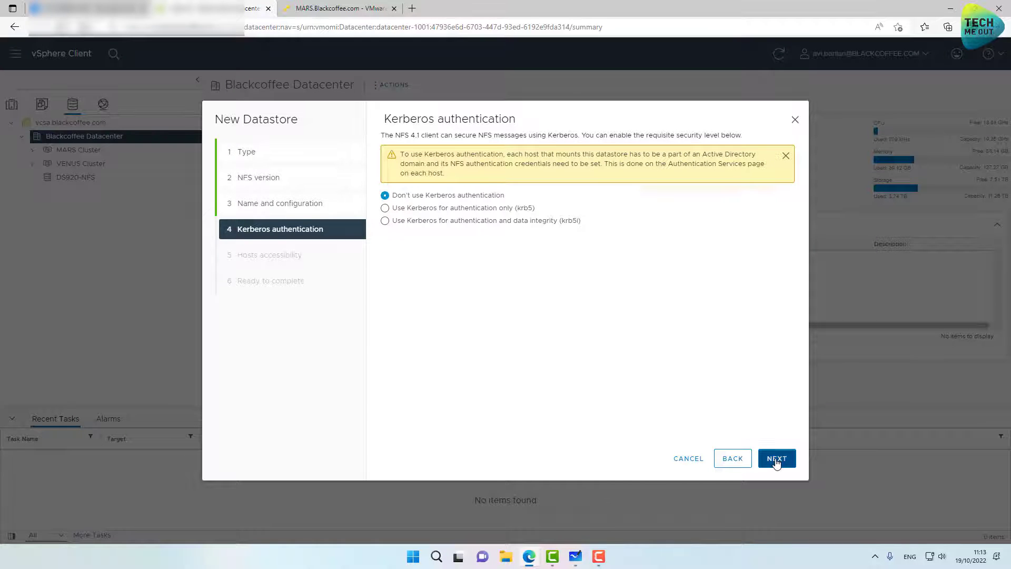
Skip Kerberos, select both mars and venus hosts, and finish creating the NAS datastore
click(776, 458)
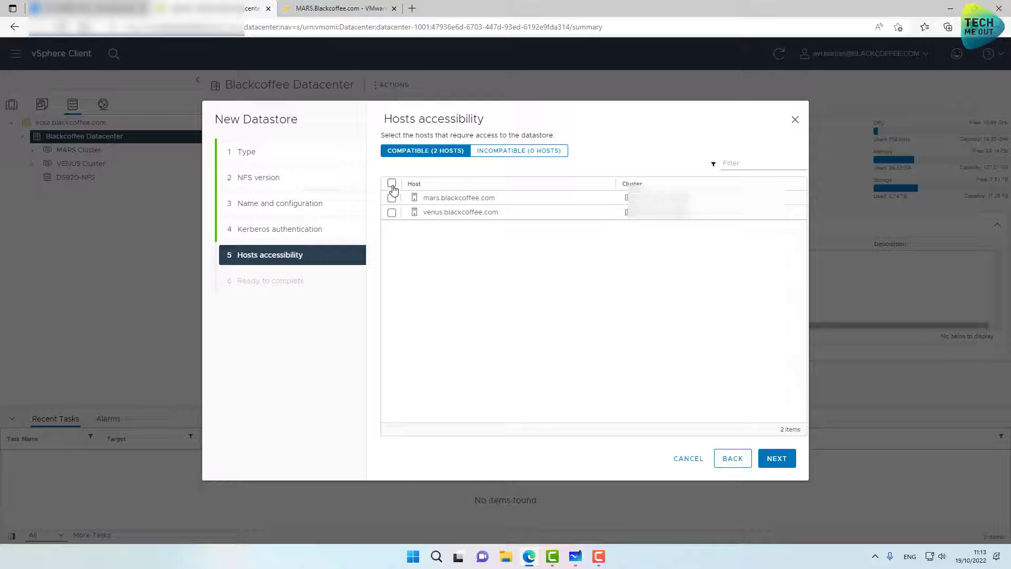
click(391, 183)
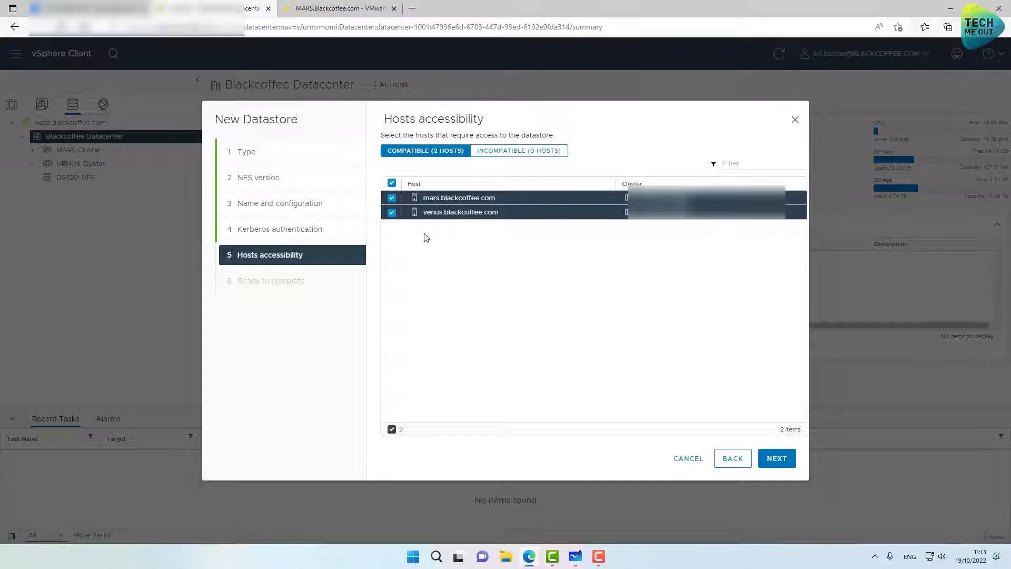
click(776, 458)
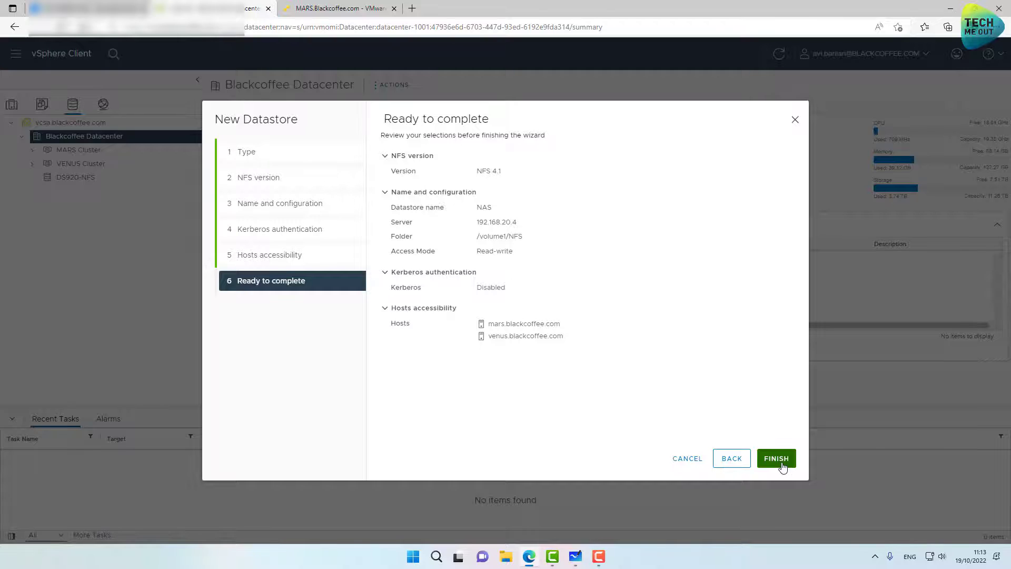
click(776, 457)
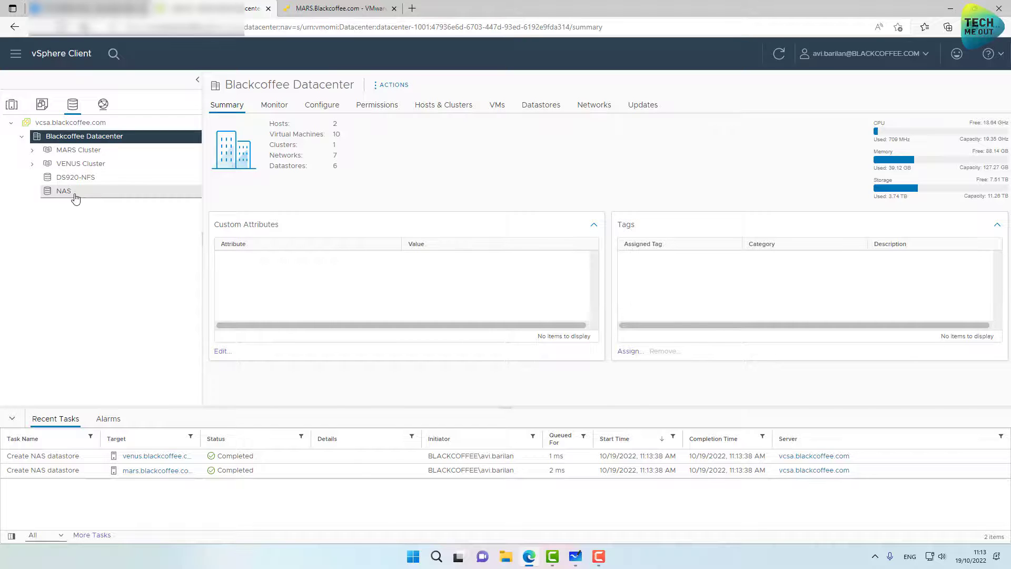
Select the NAS datastore to view its files, including the Windows 11 22H2 ISO
click(64, 190)
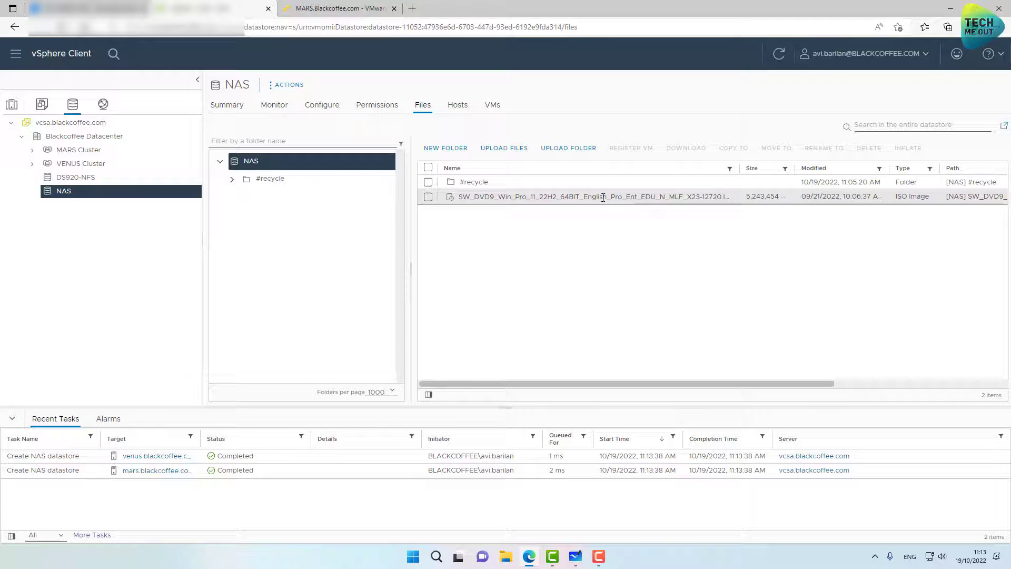
mouse_move(617, 298)
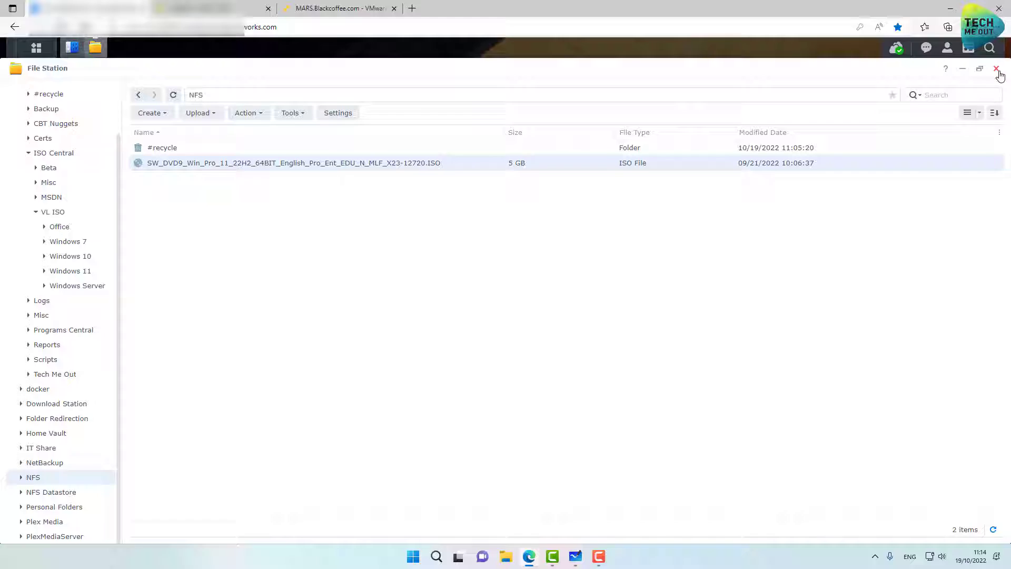
Close the NFS folder listing in File Station to return to DSM shared folders
click(997, 68)
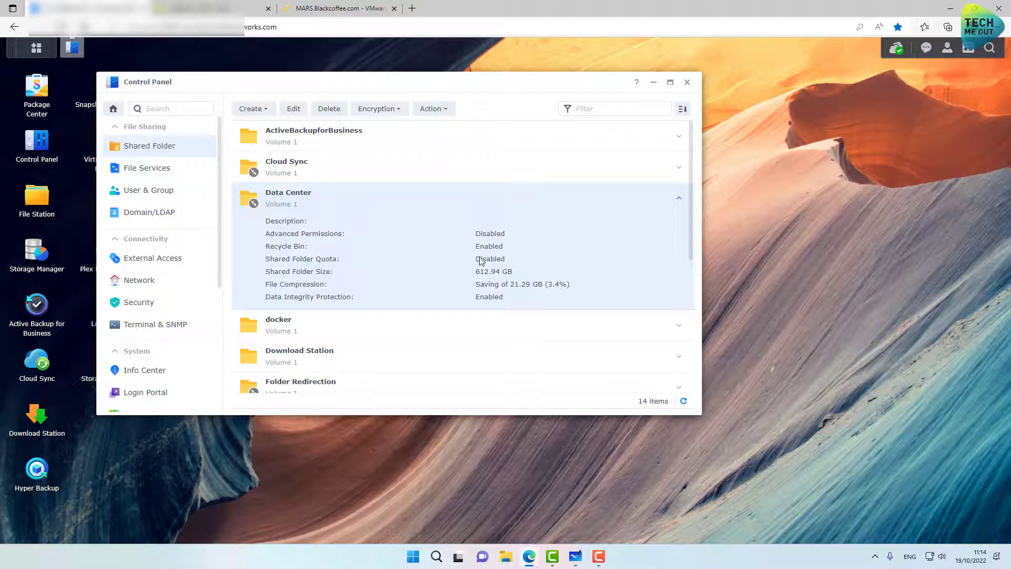
mouse_move(526, 258)
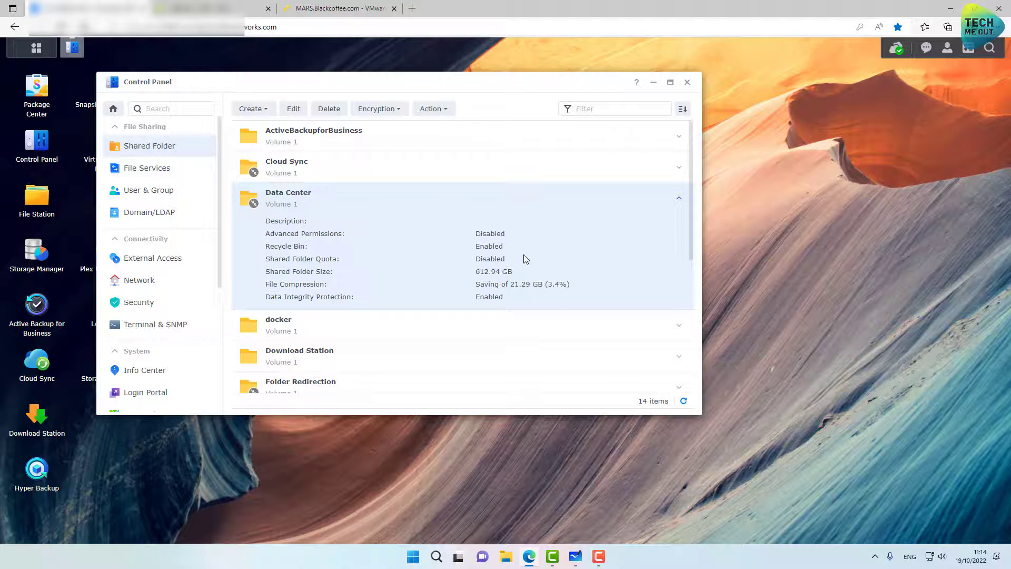
mouse_move(453, 287)
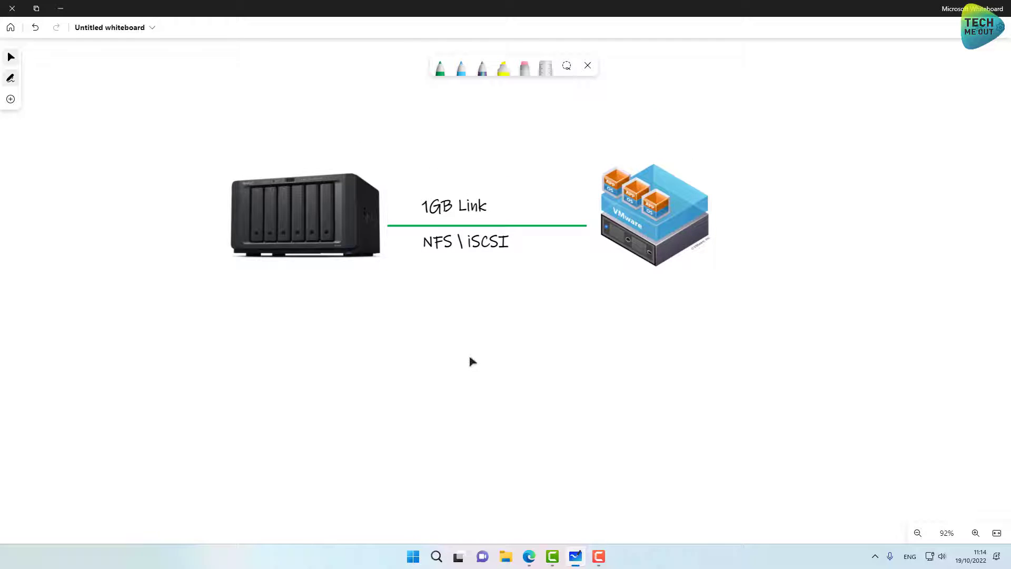
mouse_move(477, 396)
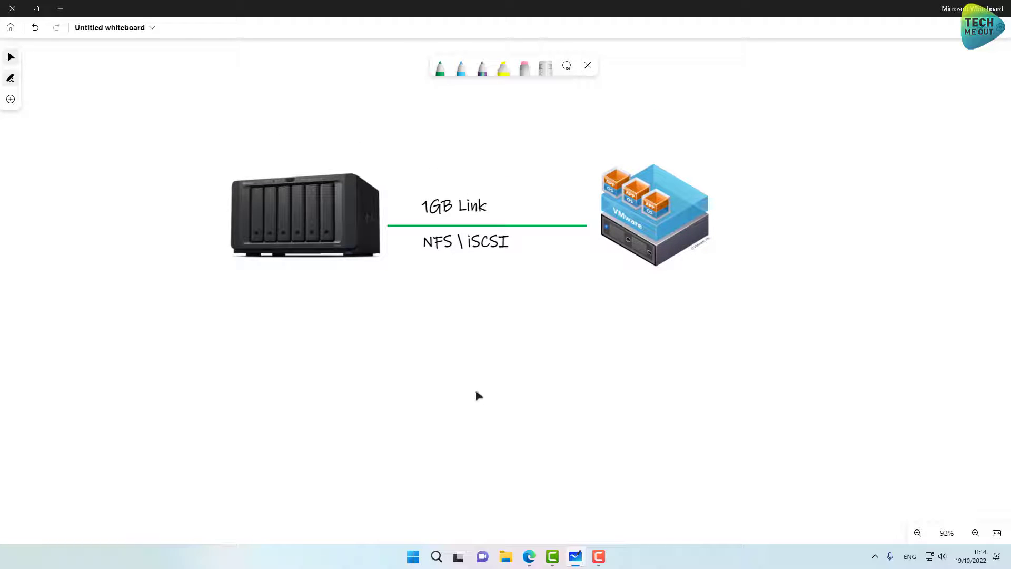
click(306, 216)
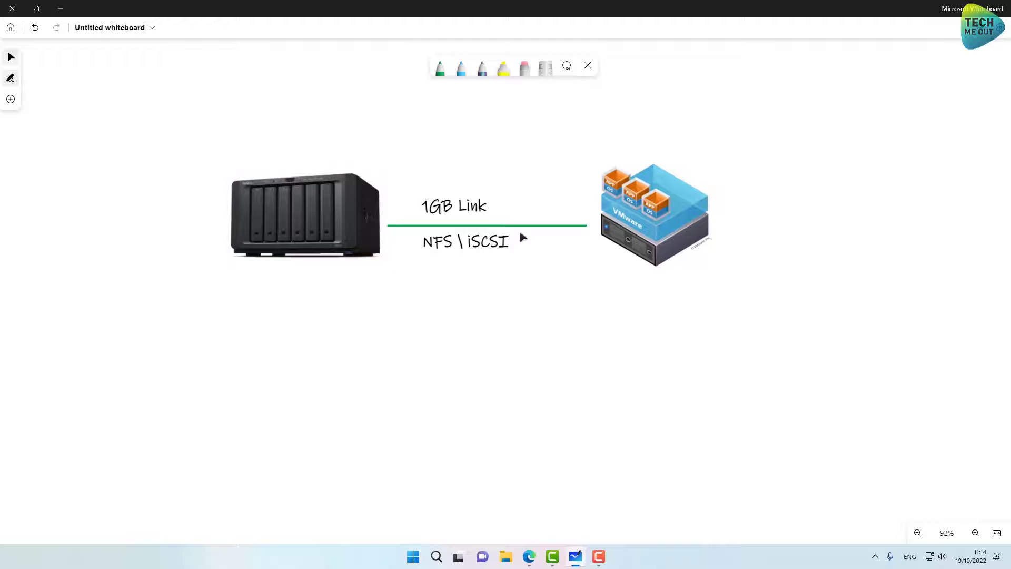
click(654, 214)
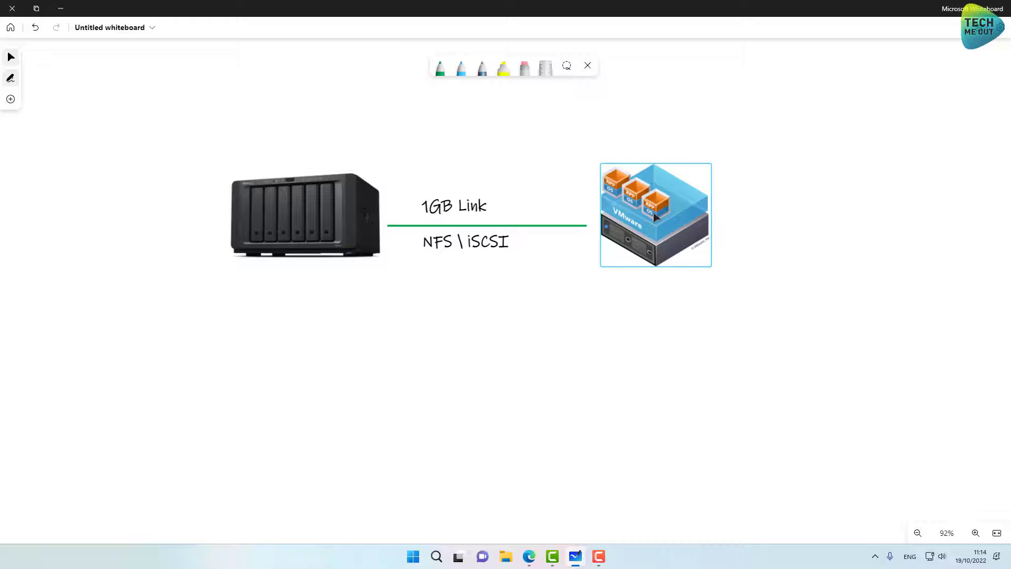
click(490, 139)
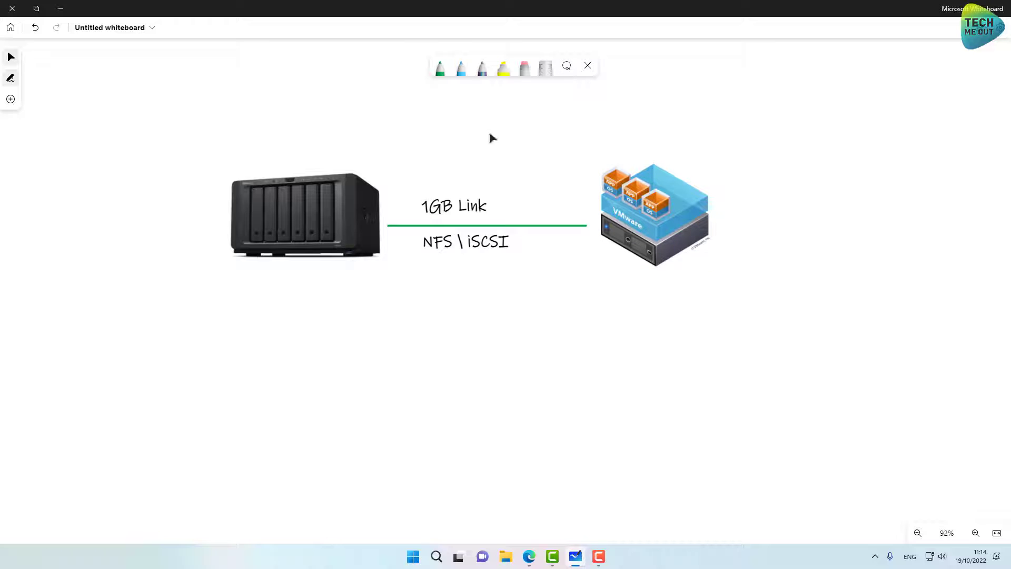
click(454, 206)
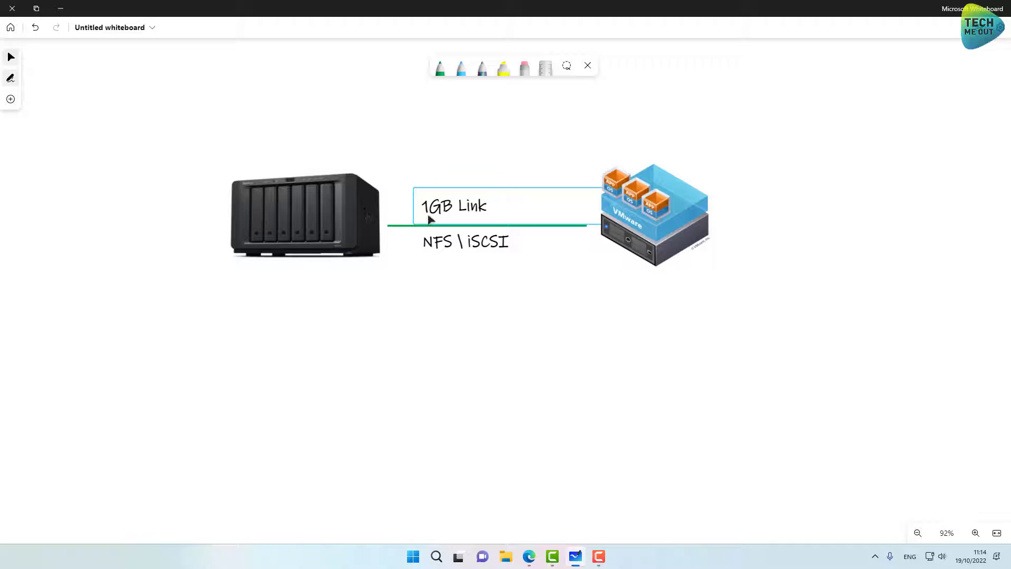
click(447, 282)
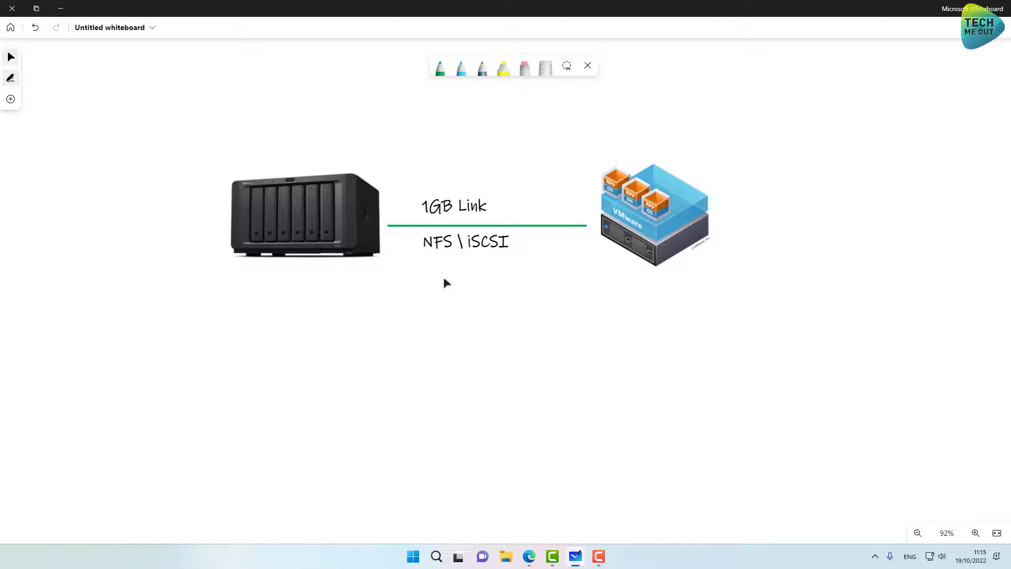
mouse_move(456, 251)
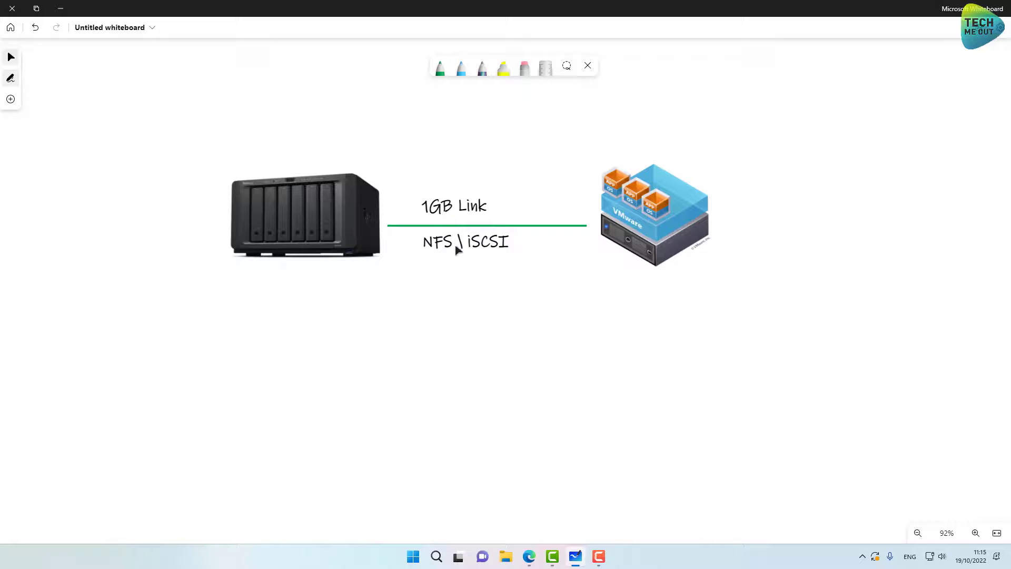
click(441, 66)
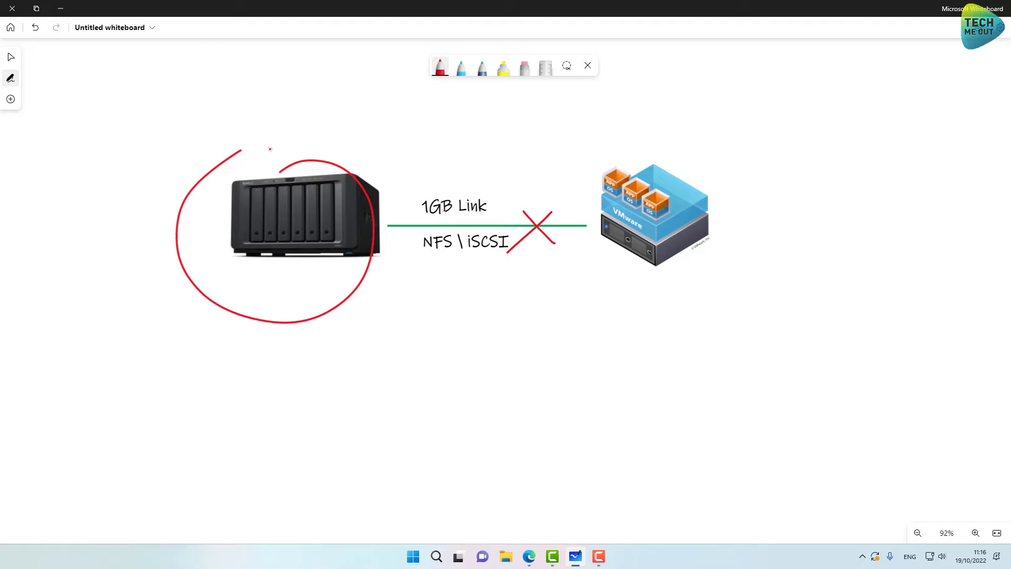
mouse_move(253, 201)
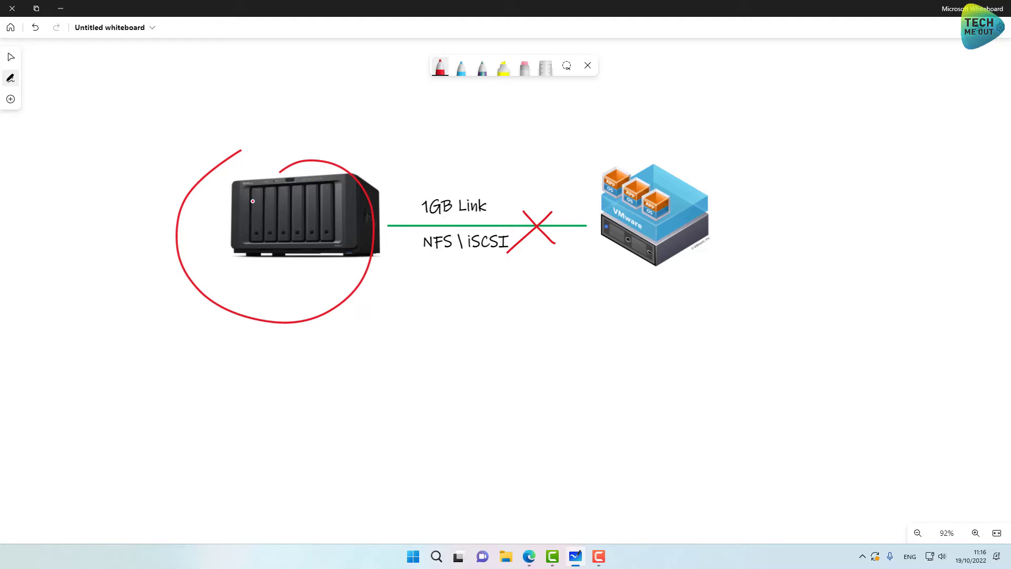